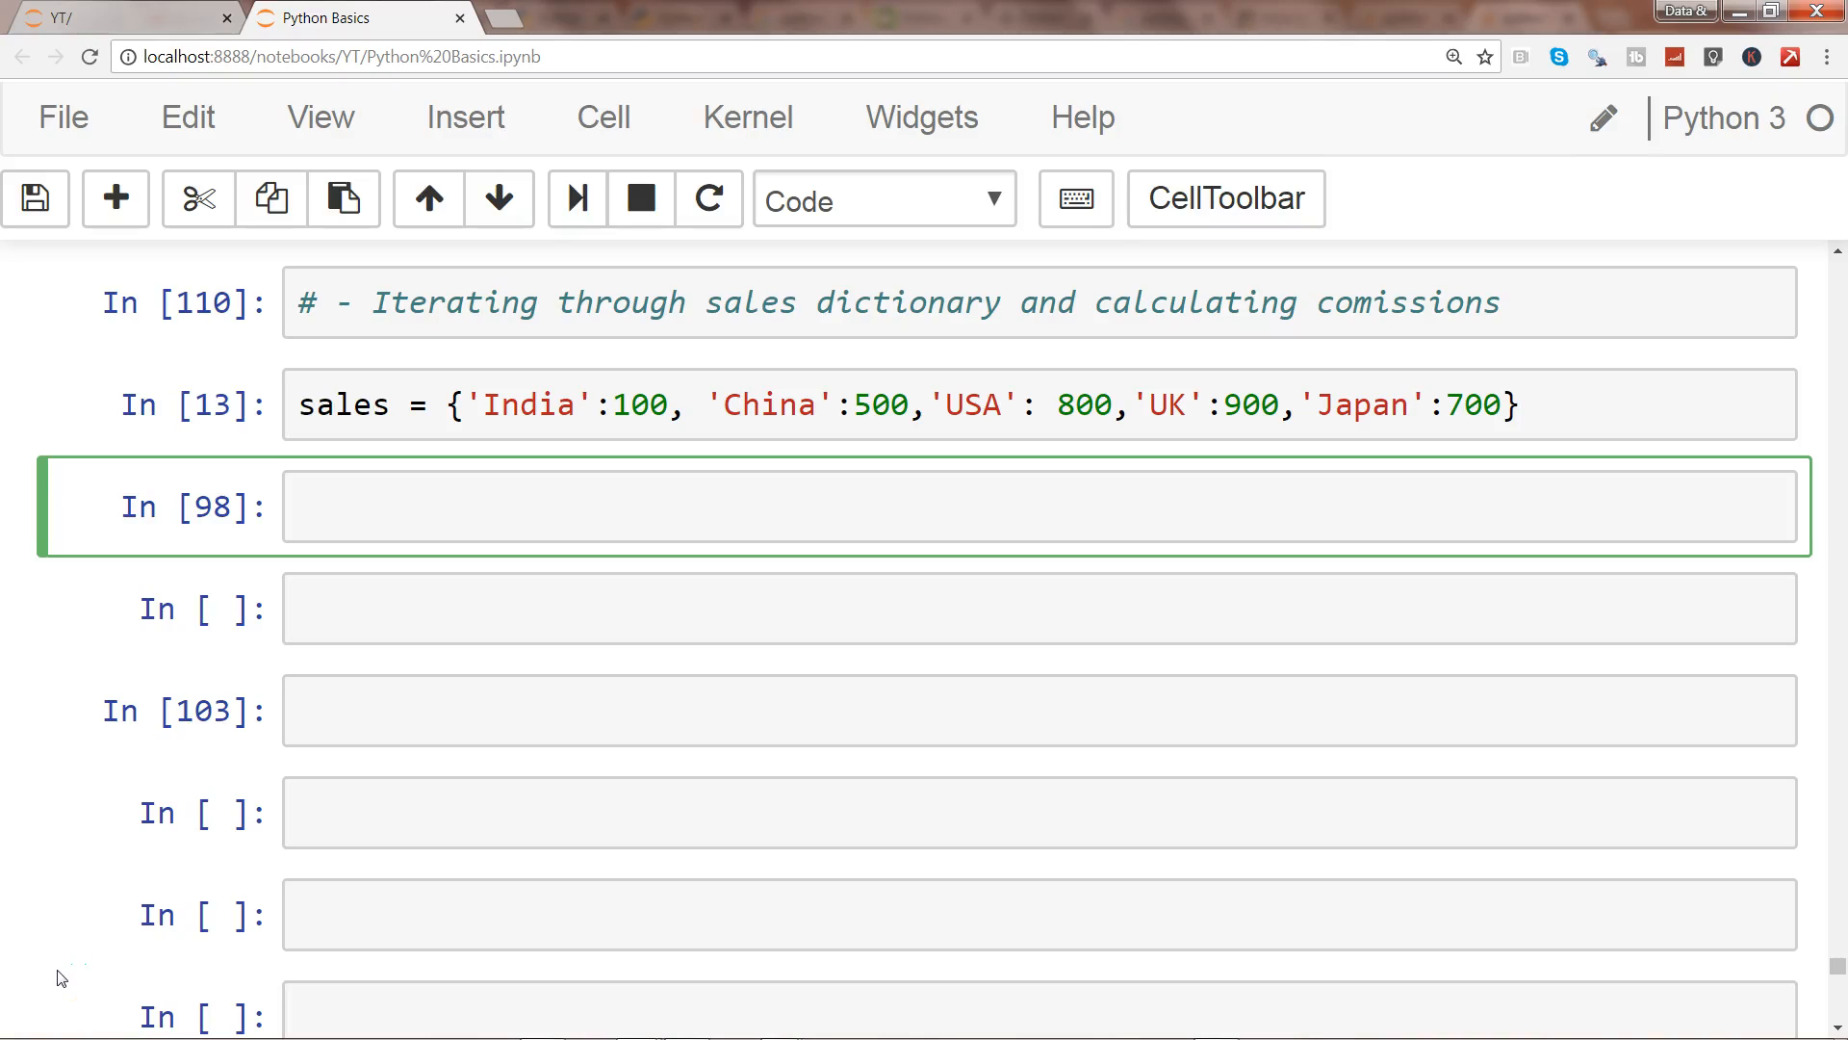
Write commission = {x: y * .10 for x,y in sales} in the cell below the sales dictionary.
click(826, 507)
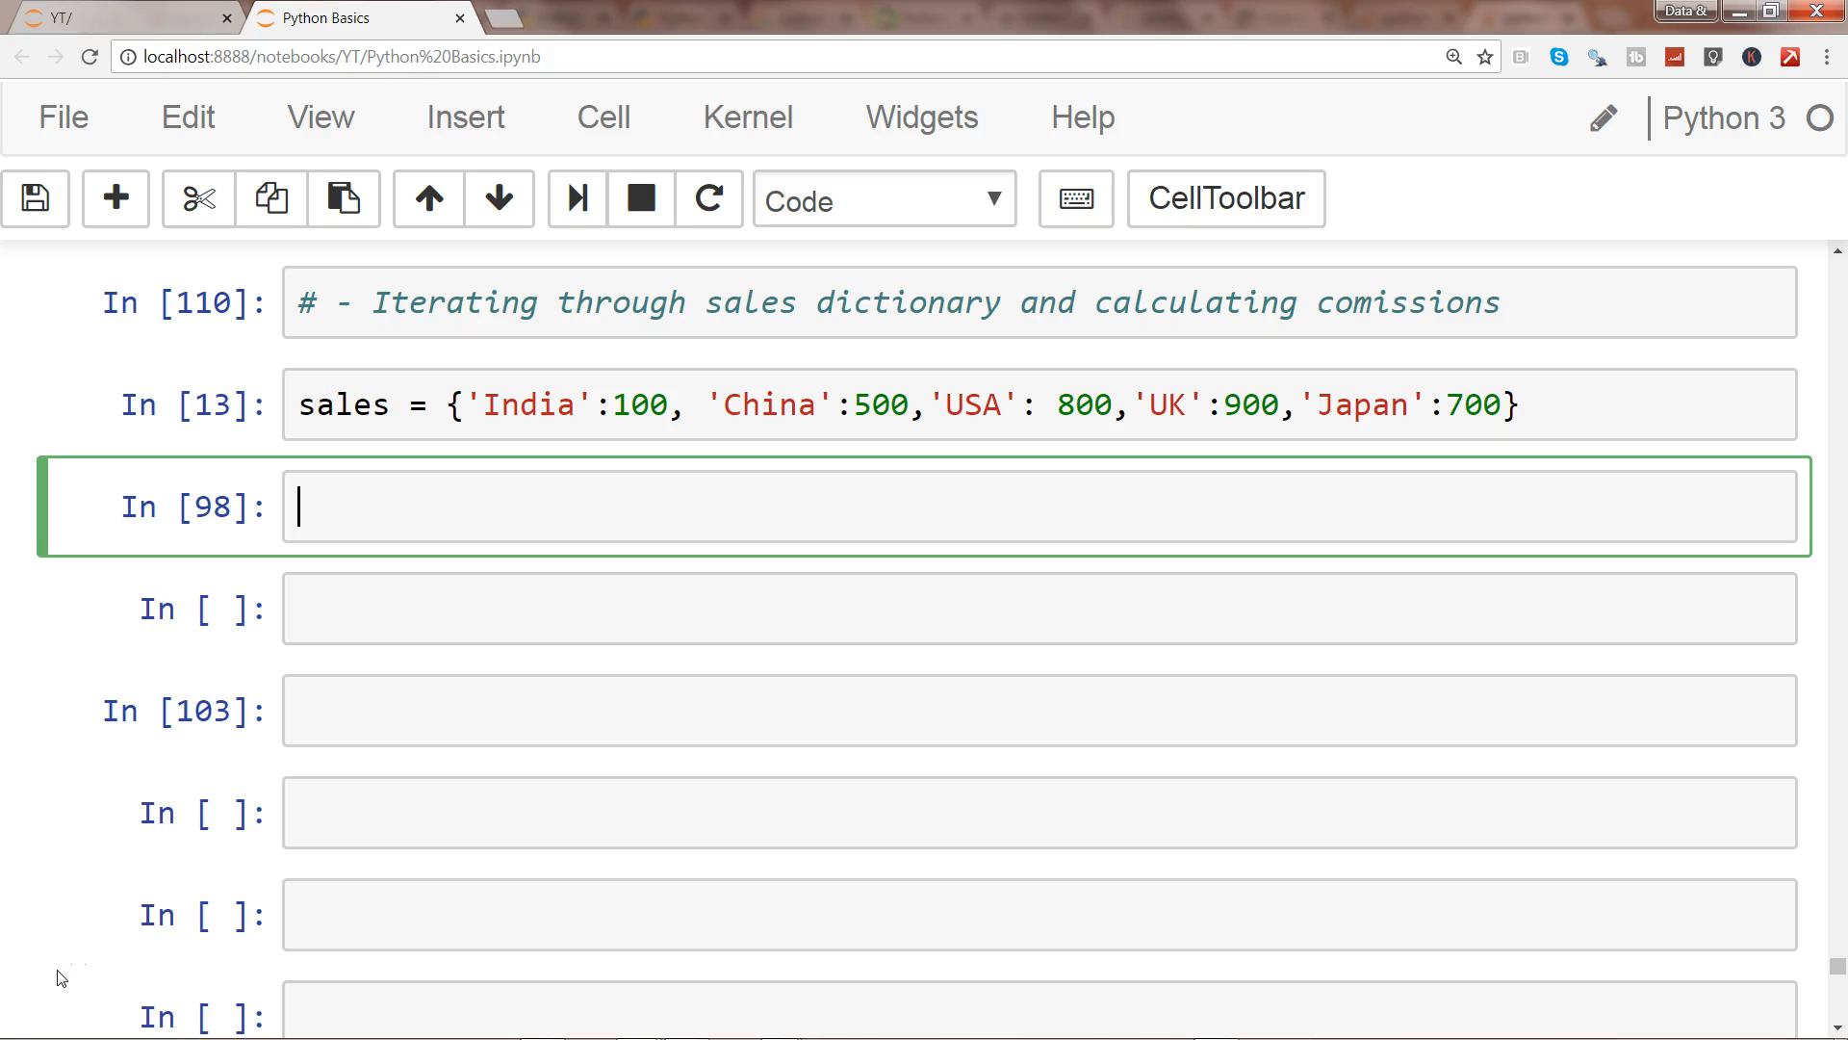
mouse_move(472, 499)
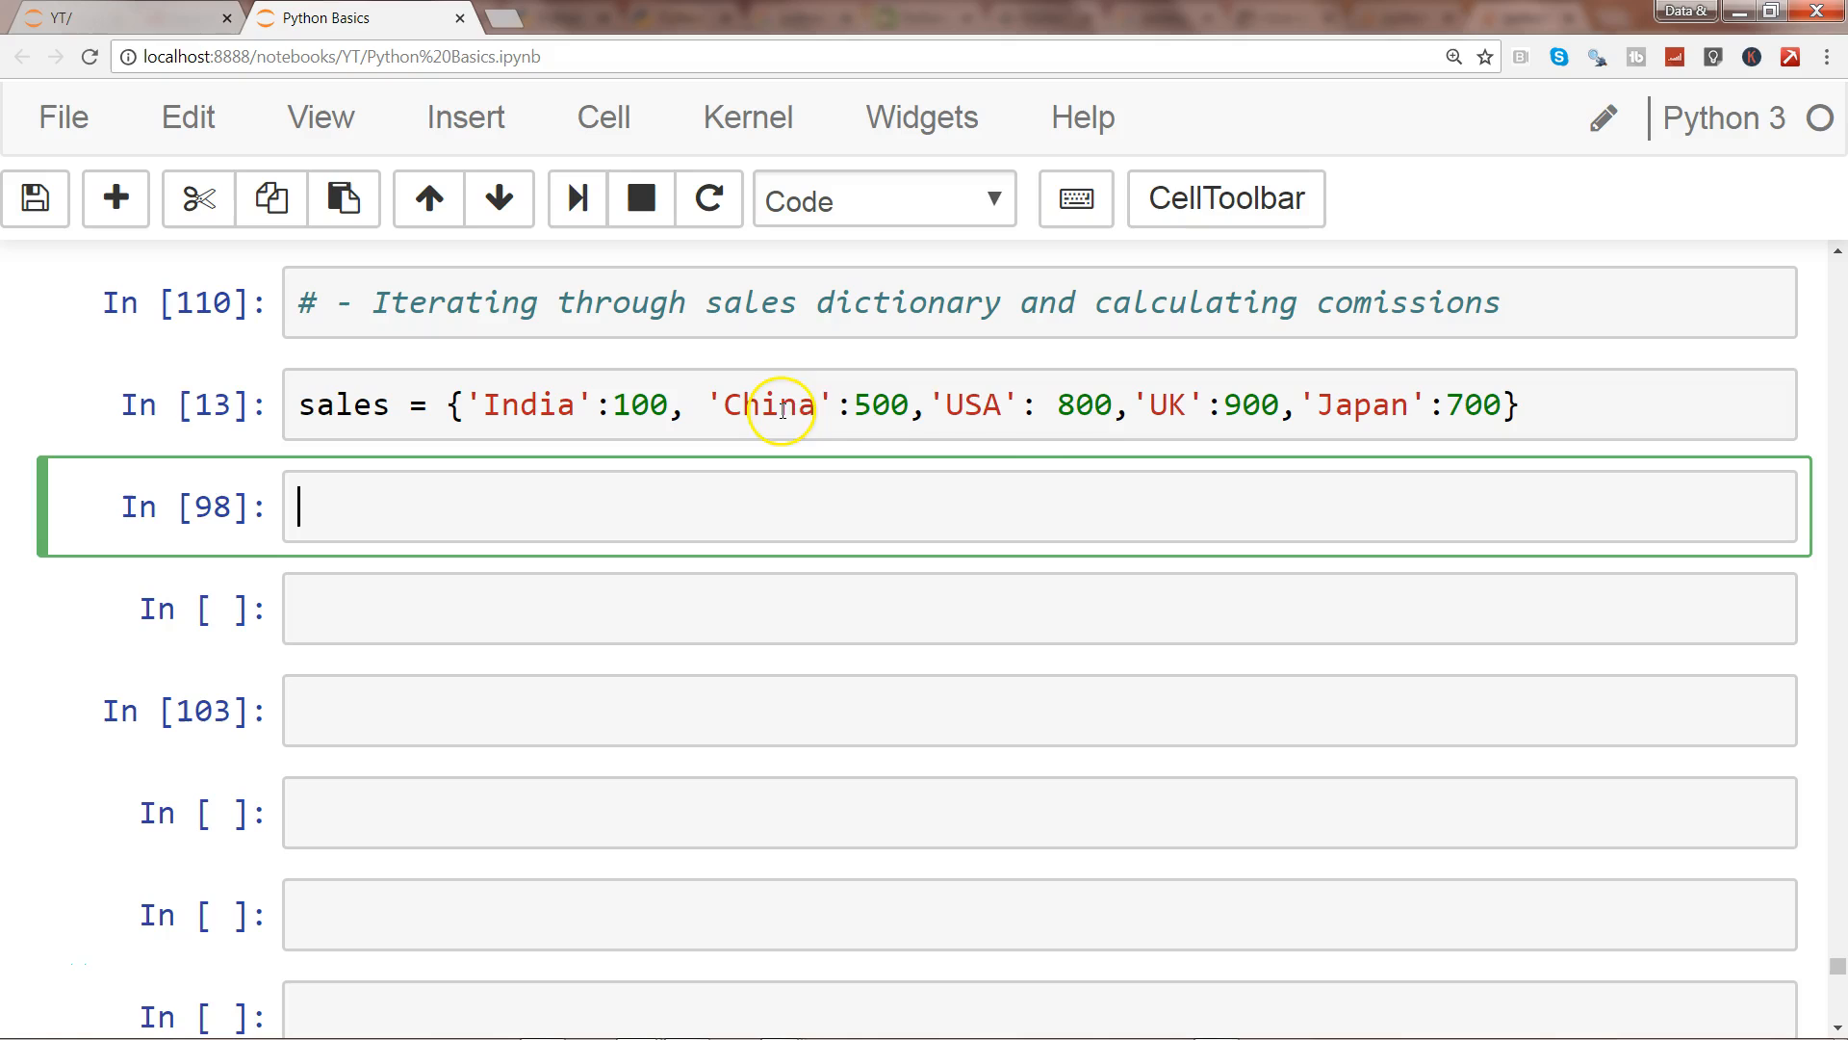
mouse_move(1038, 431)
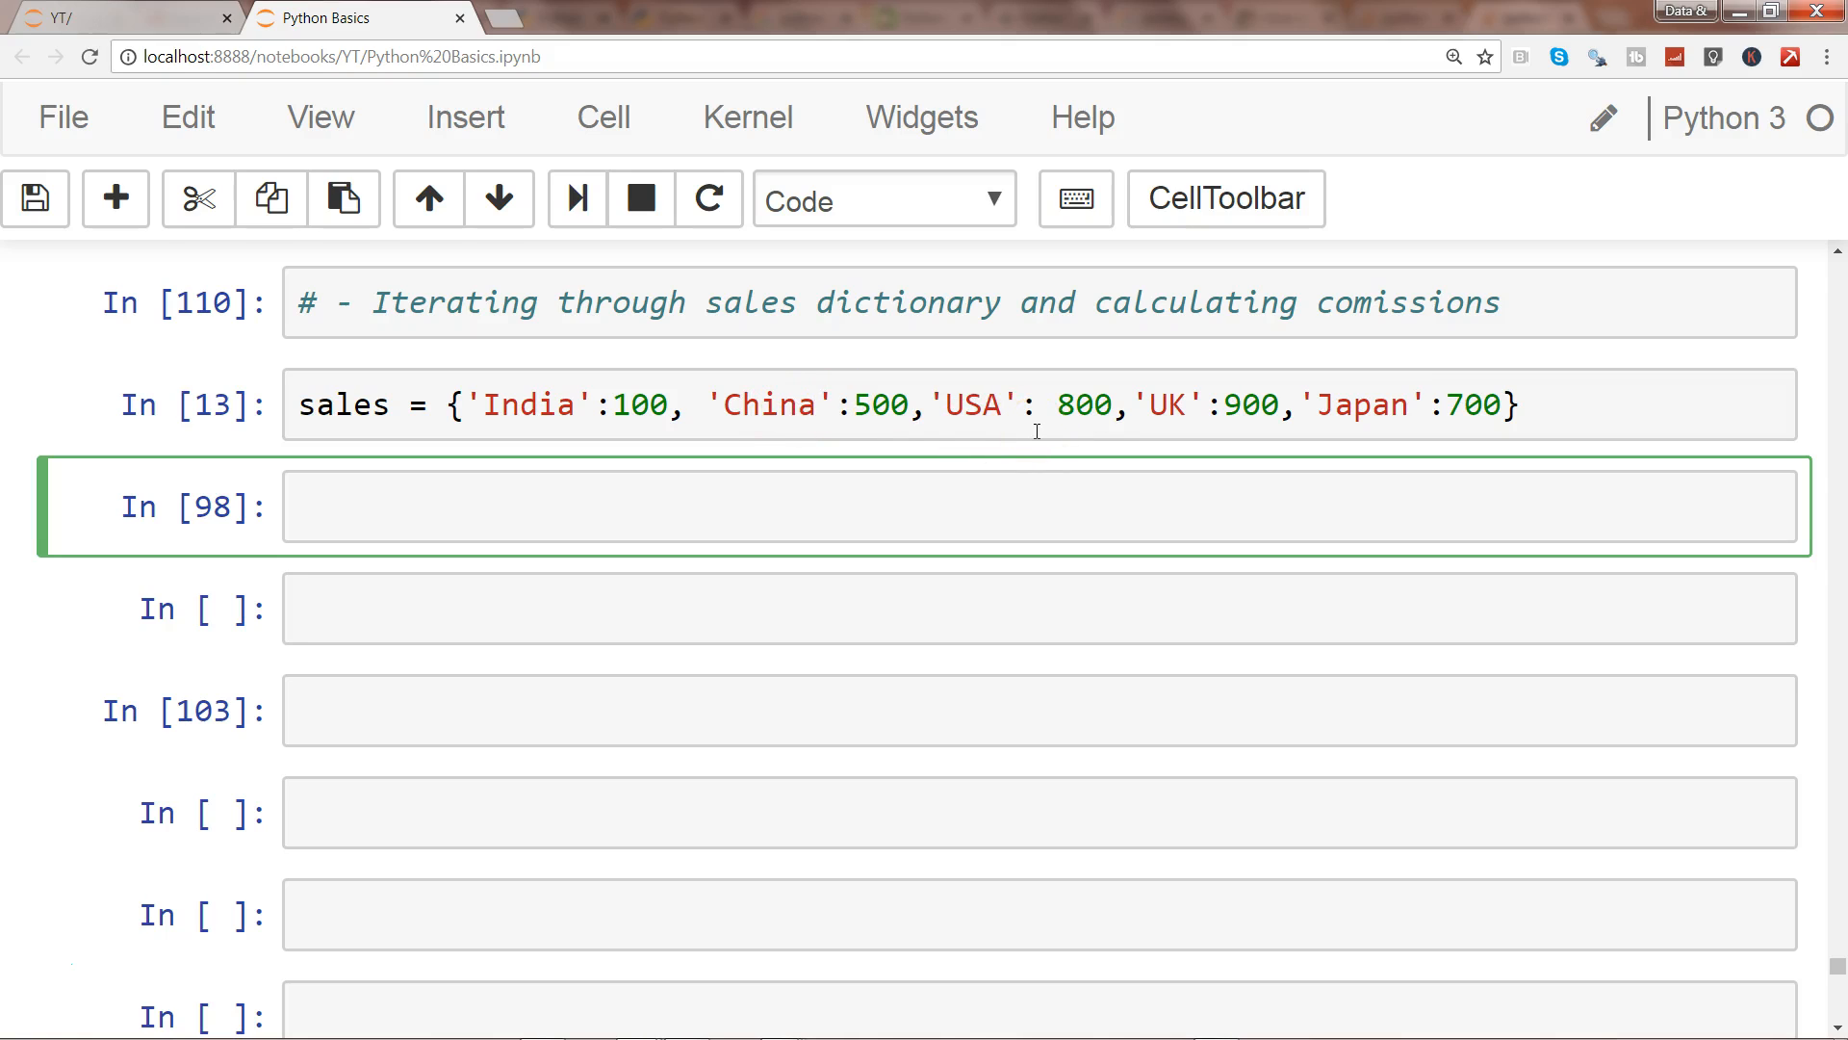
mouse_move(713, 522)
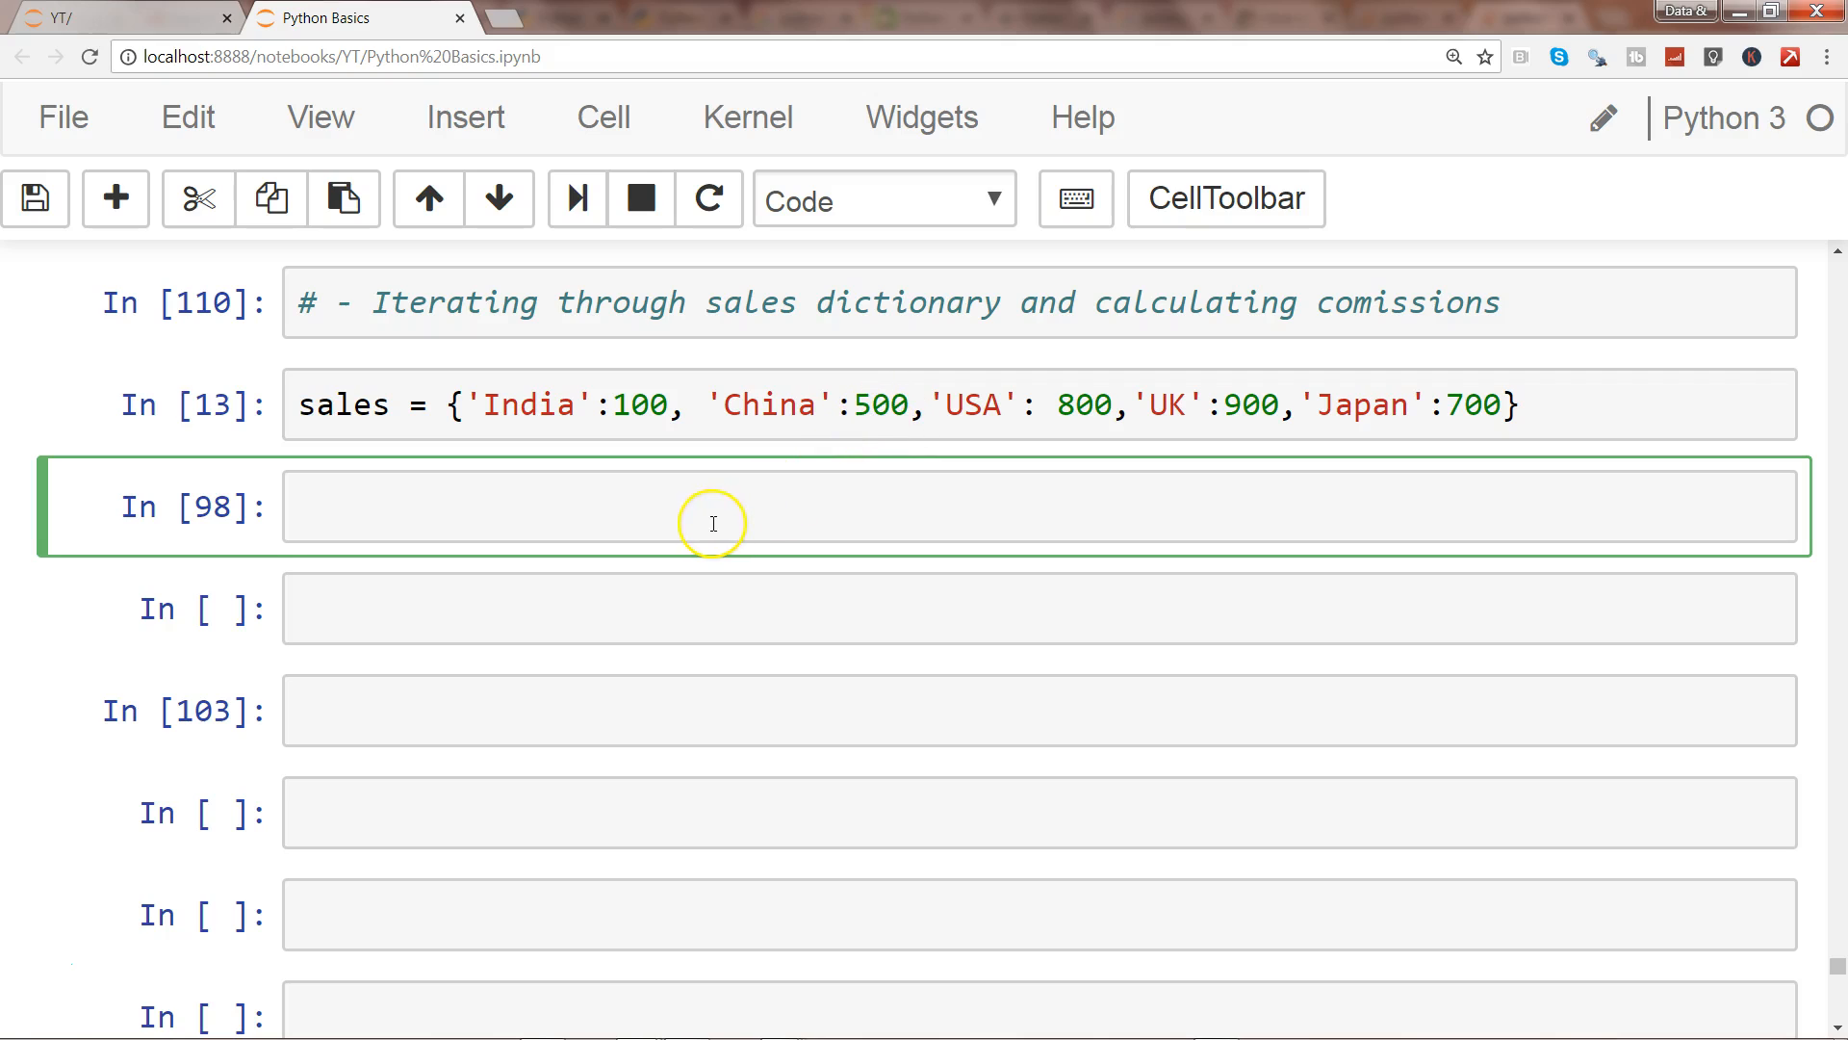
mouse_move(712, 522)
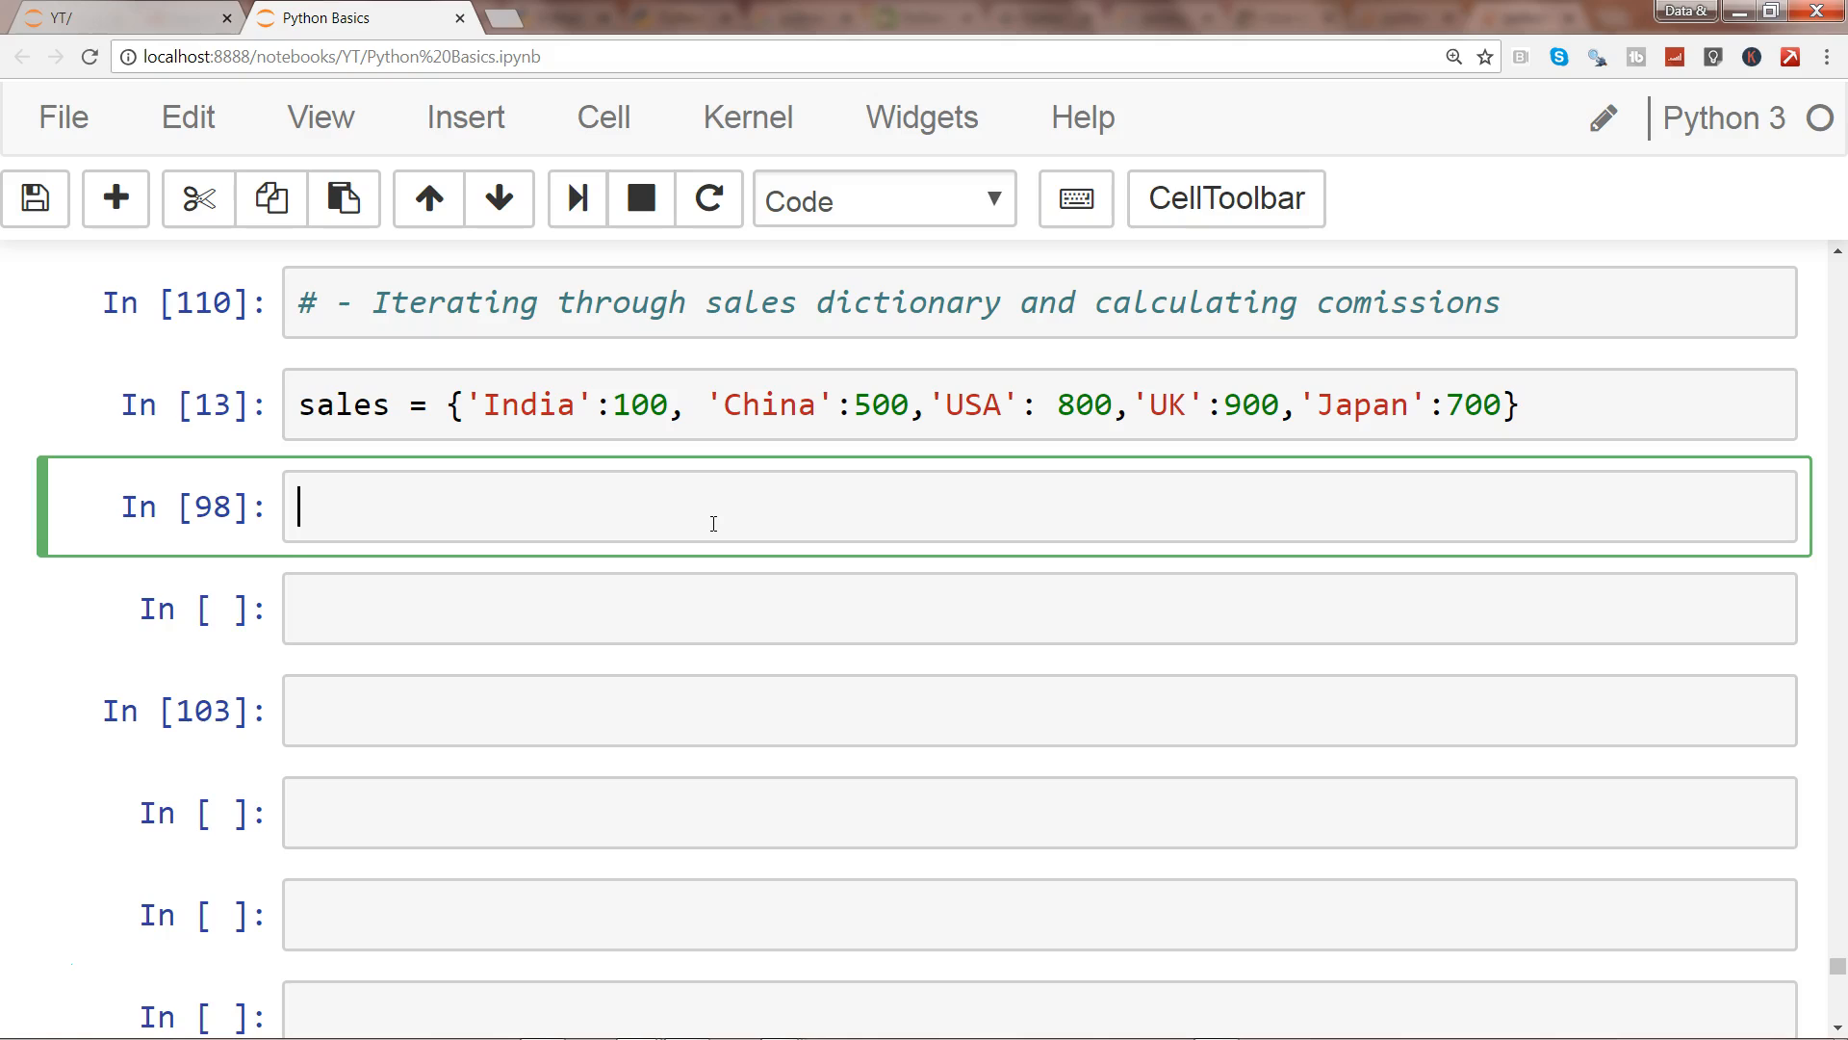
text(commission)
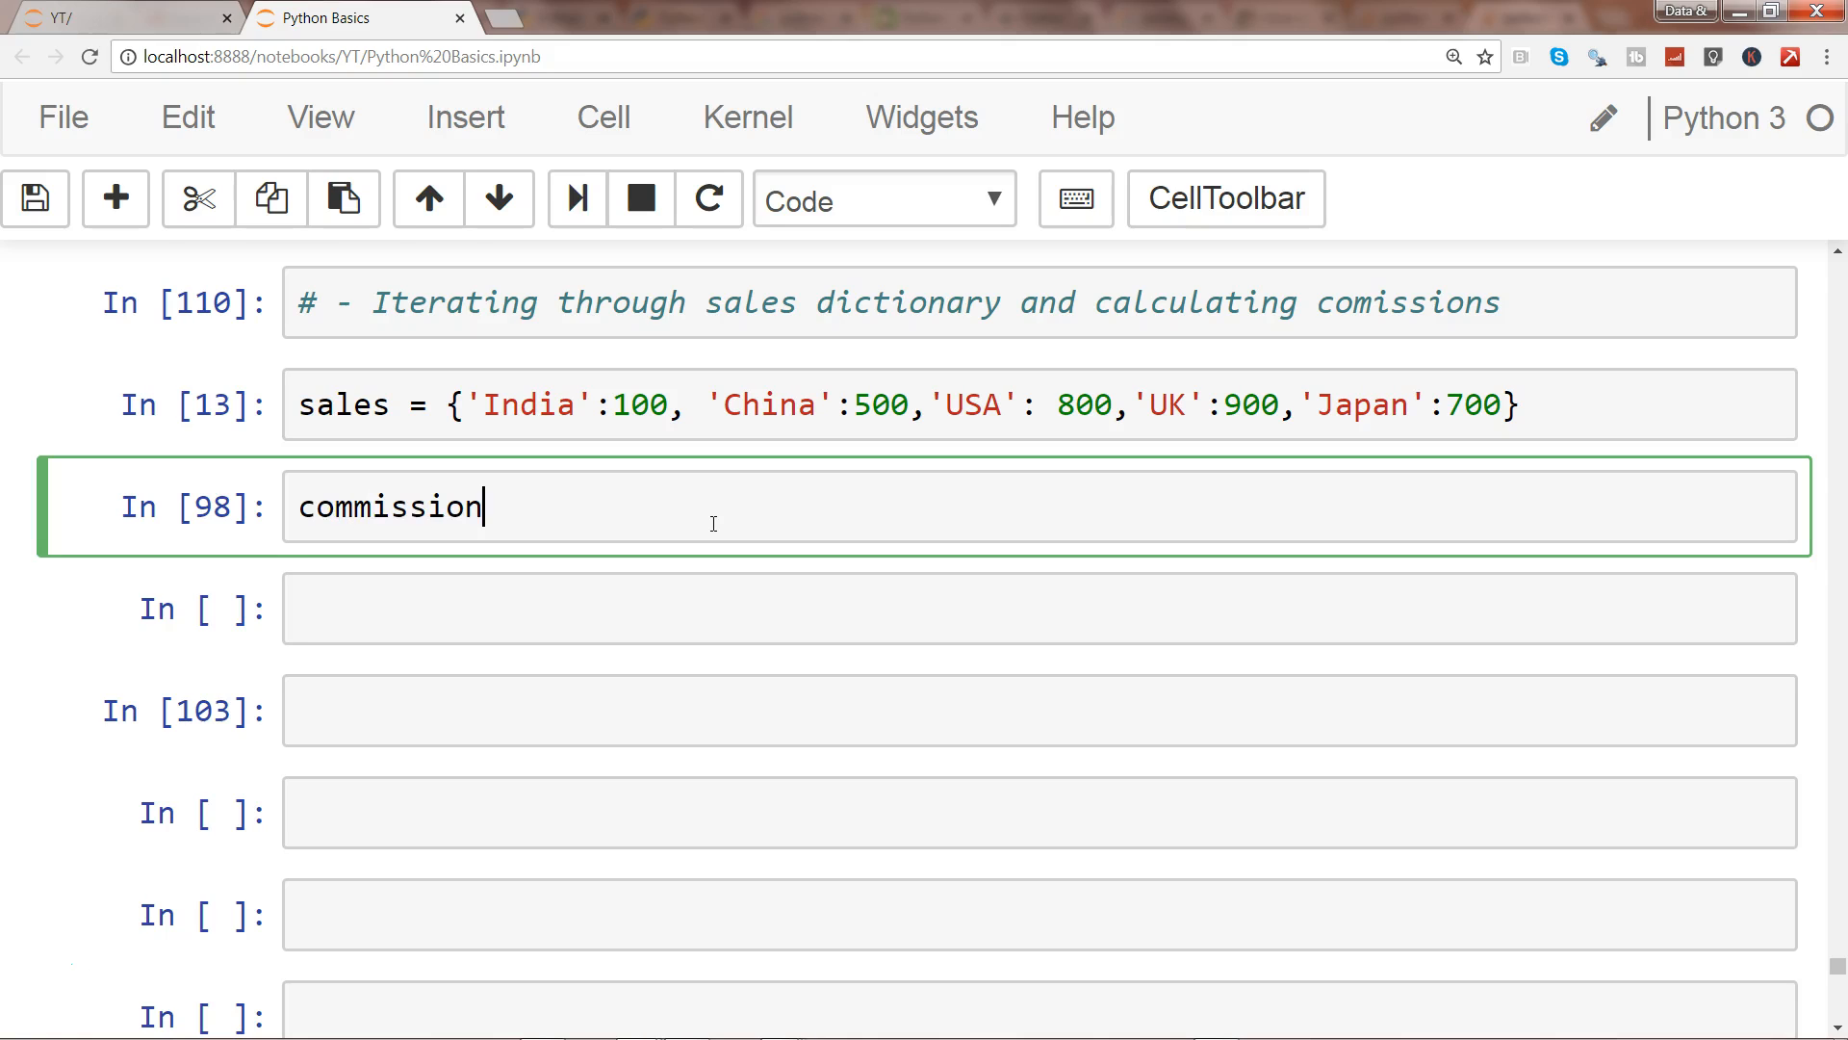
text(=)
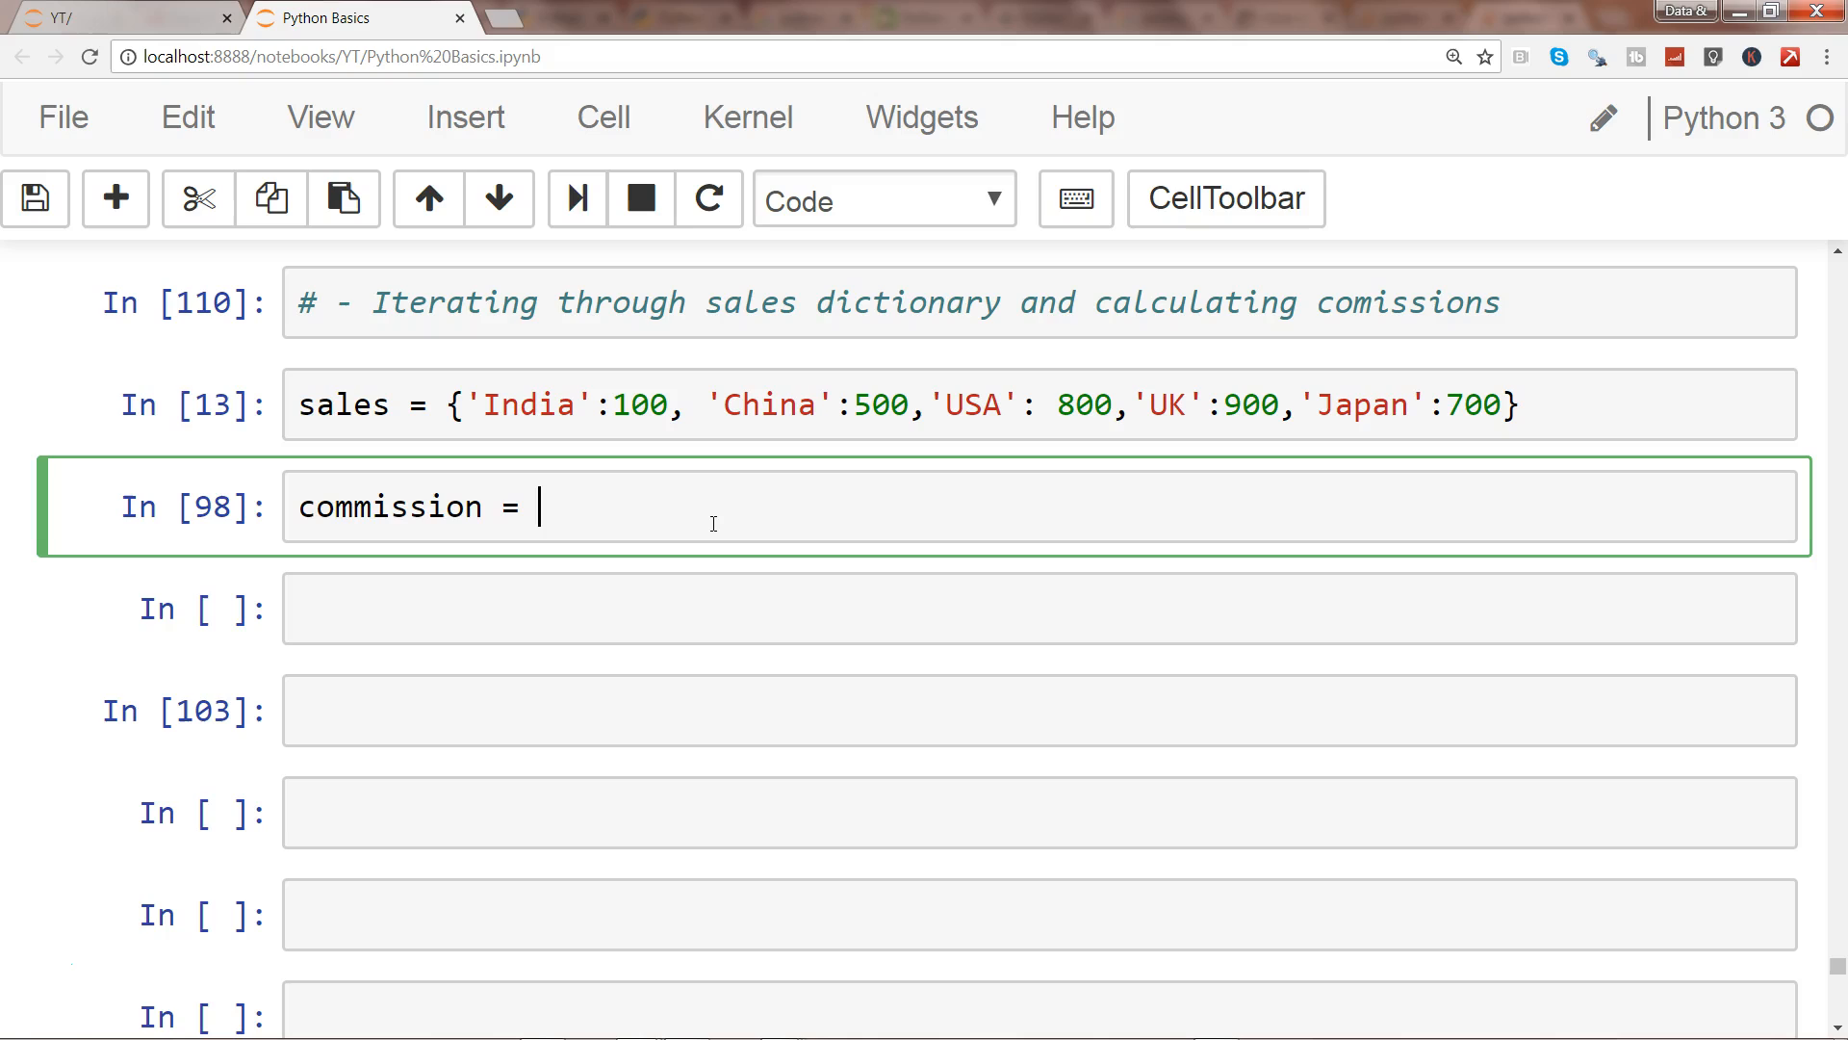
text({})
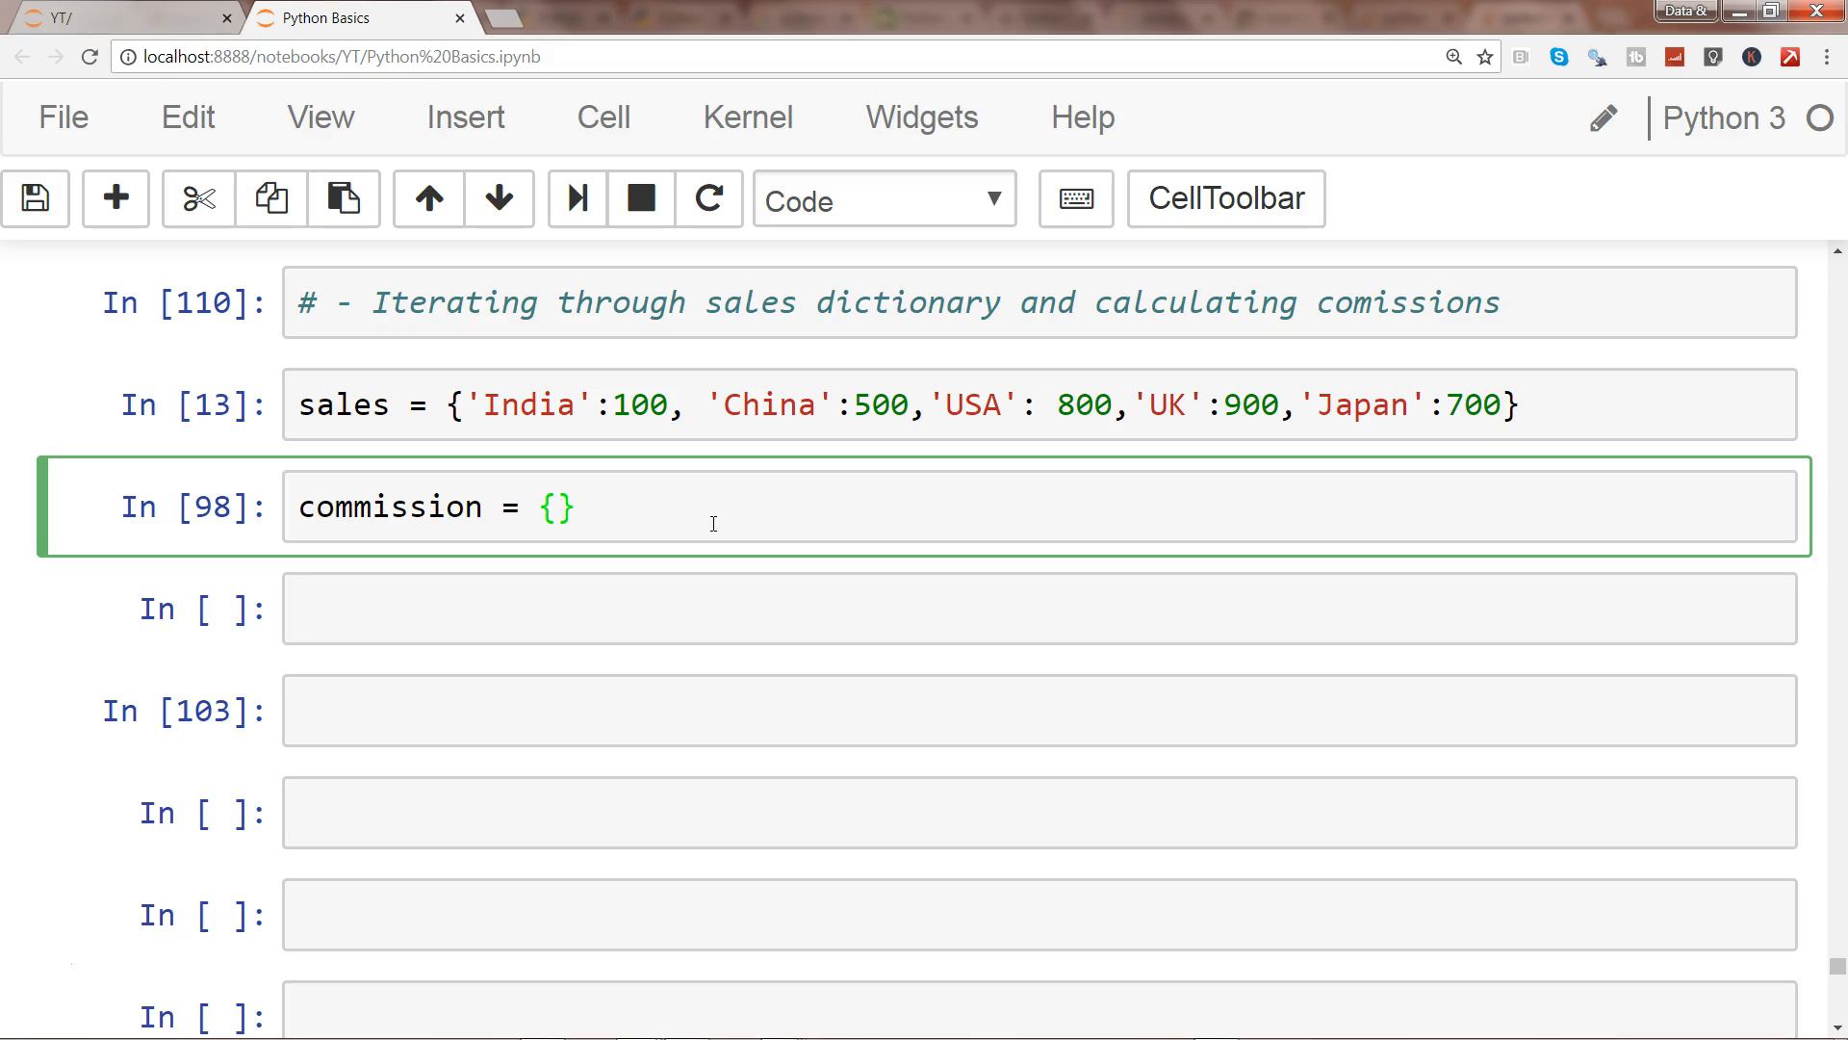
text(x)
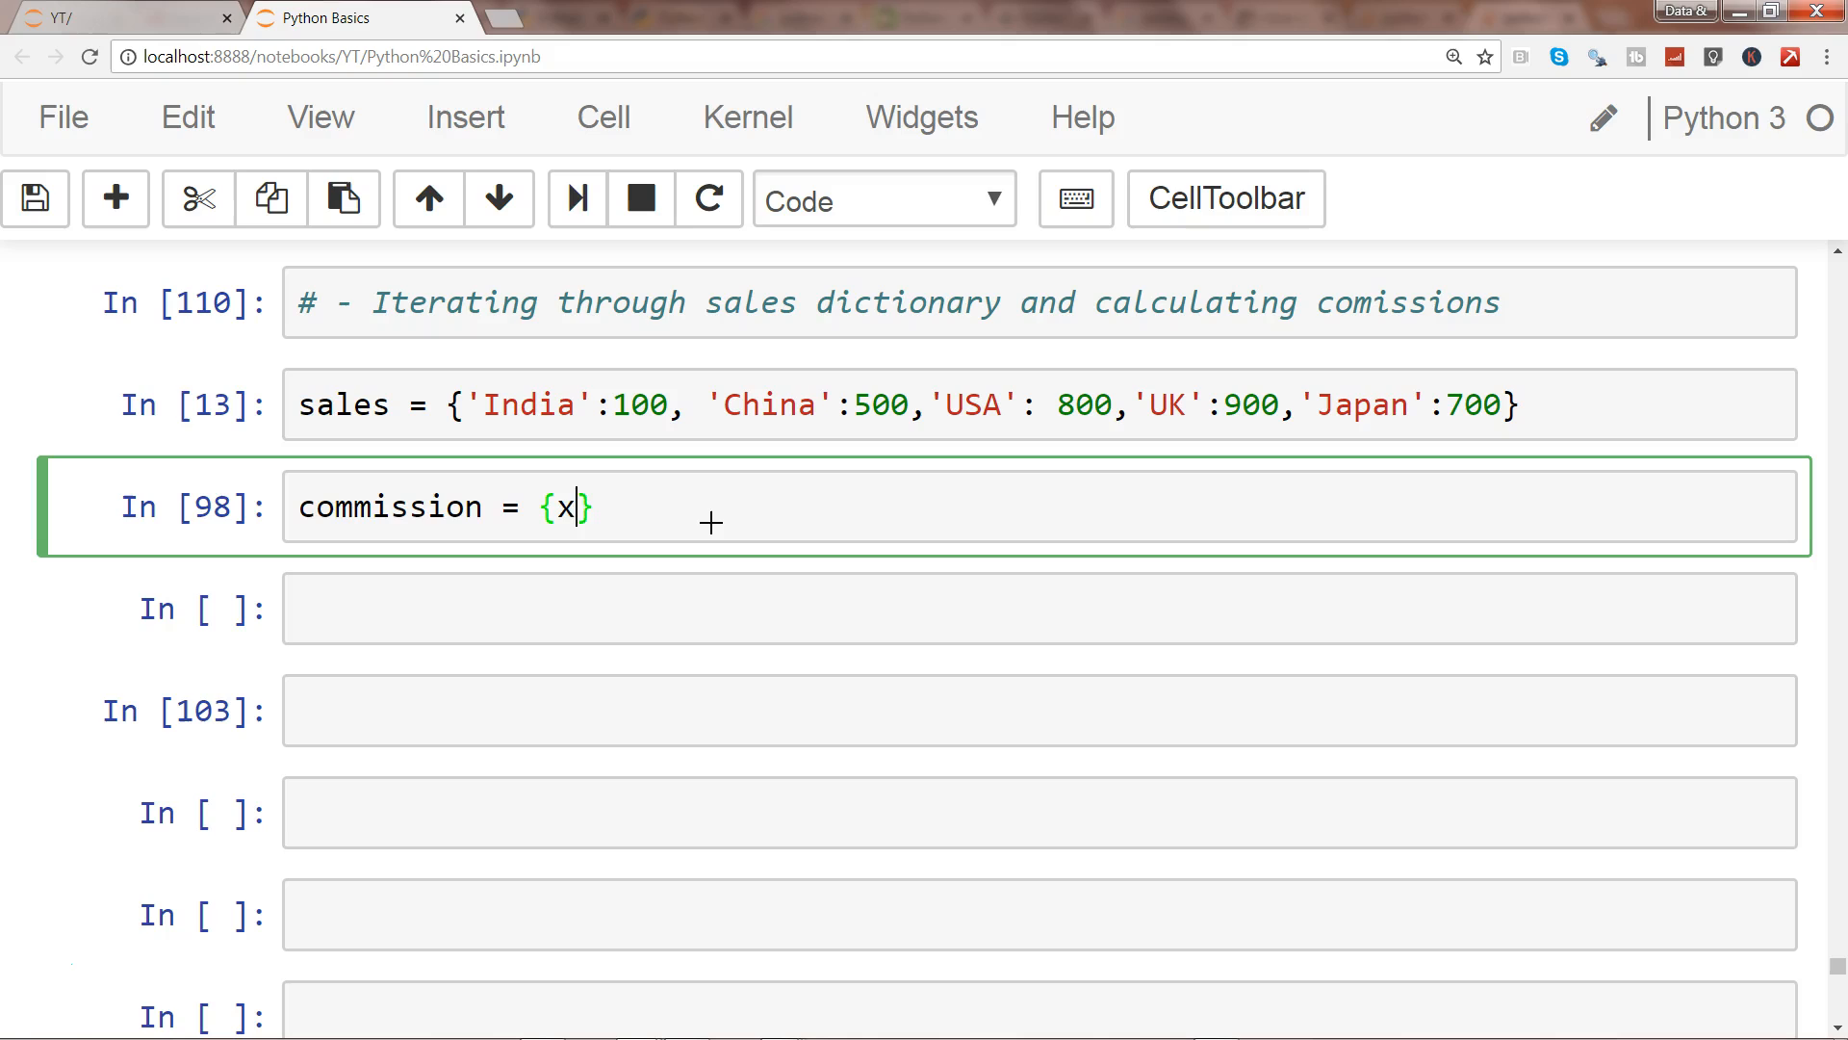
text(: y)
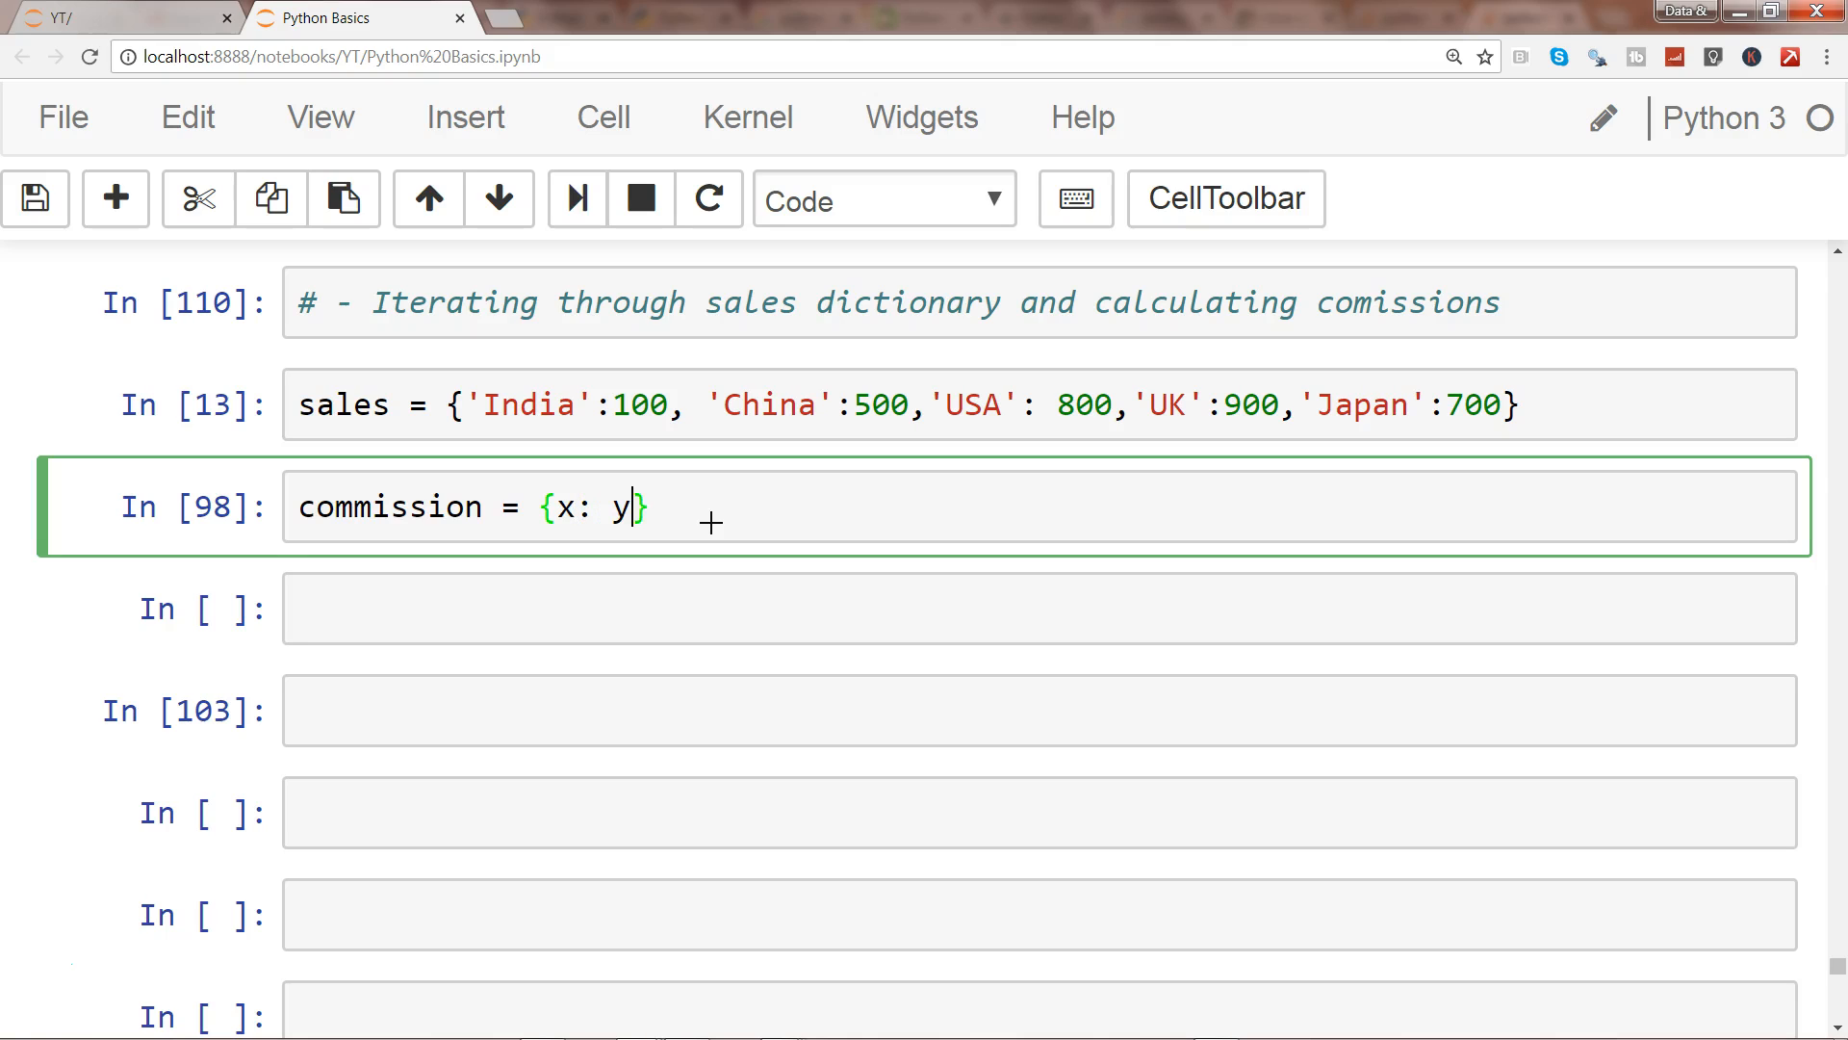
text(for)
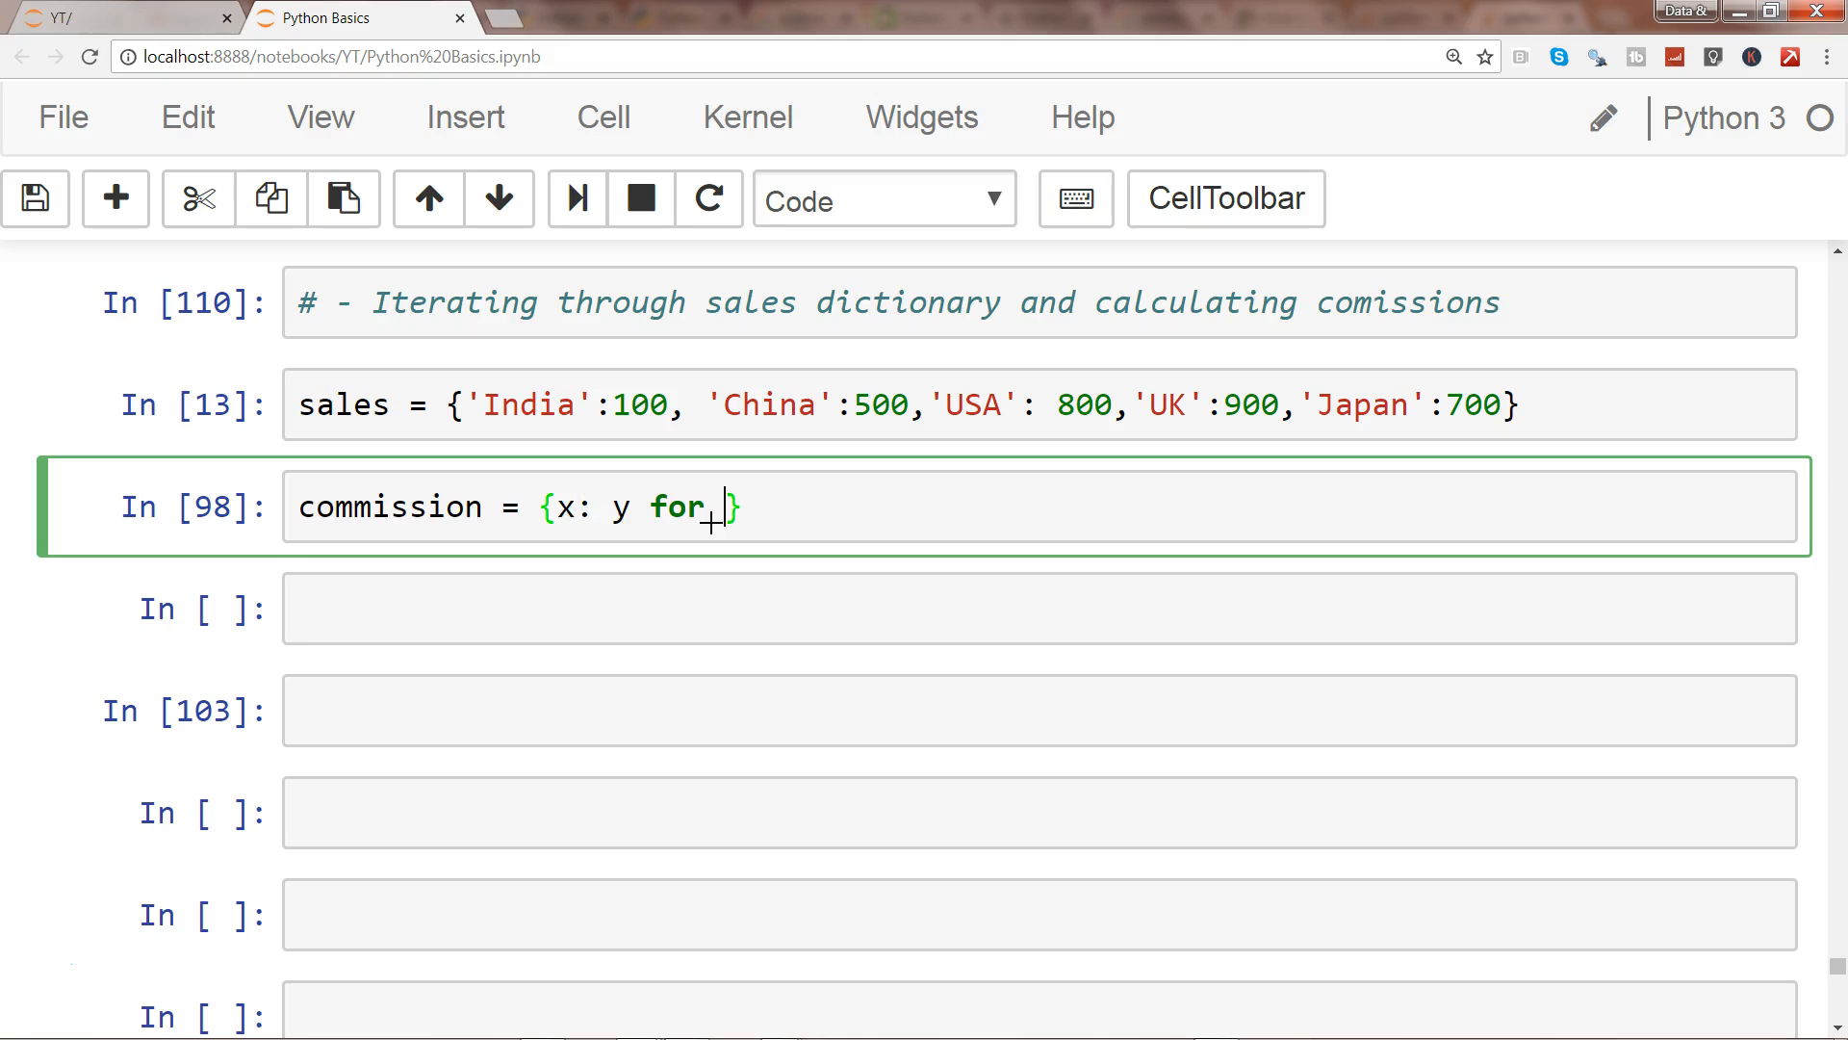
text(x)
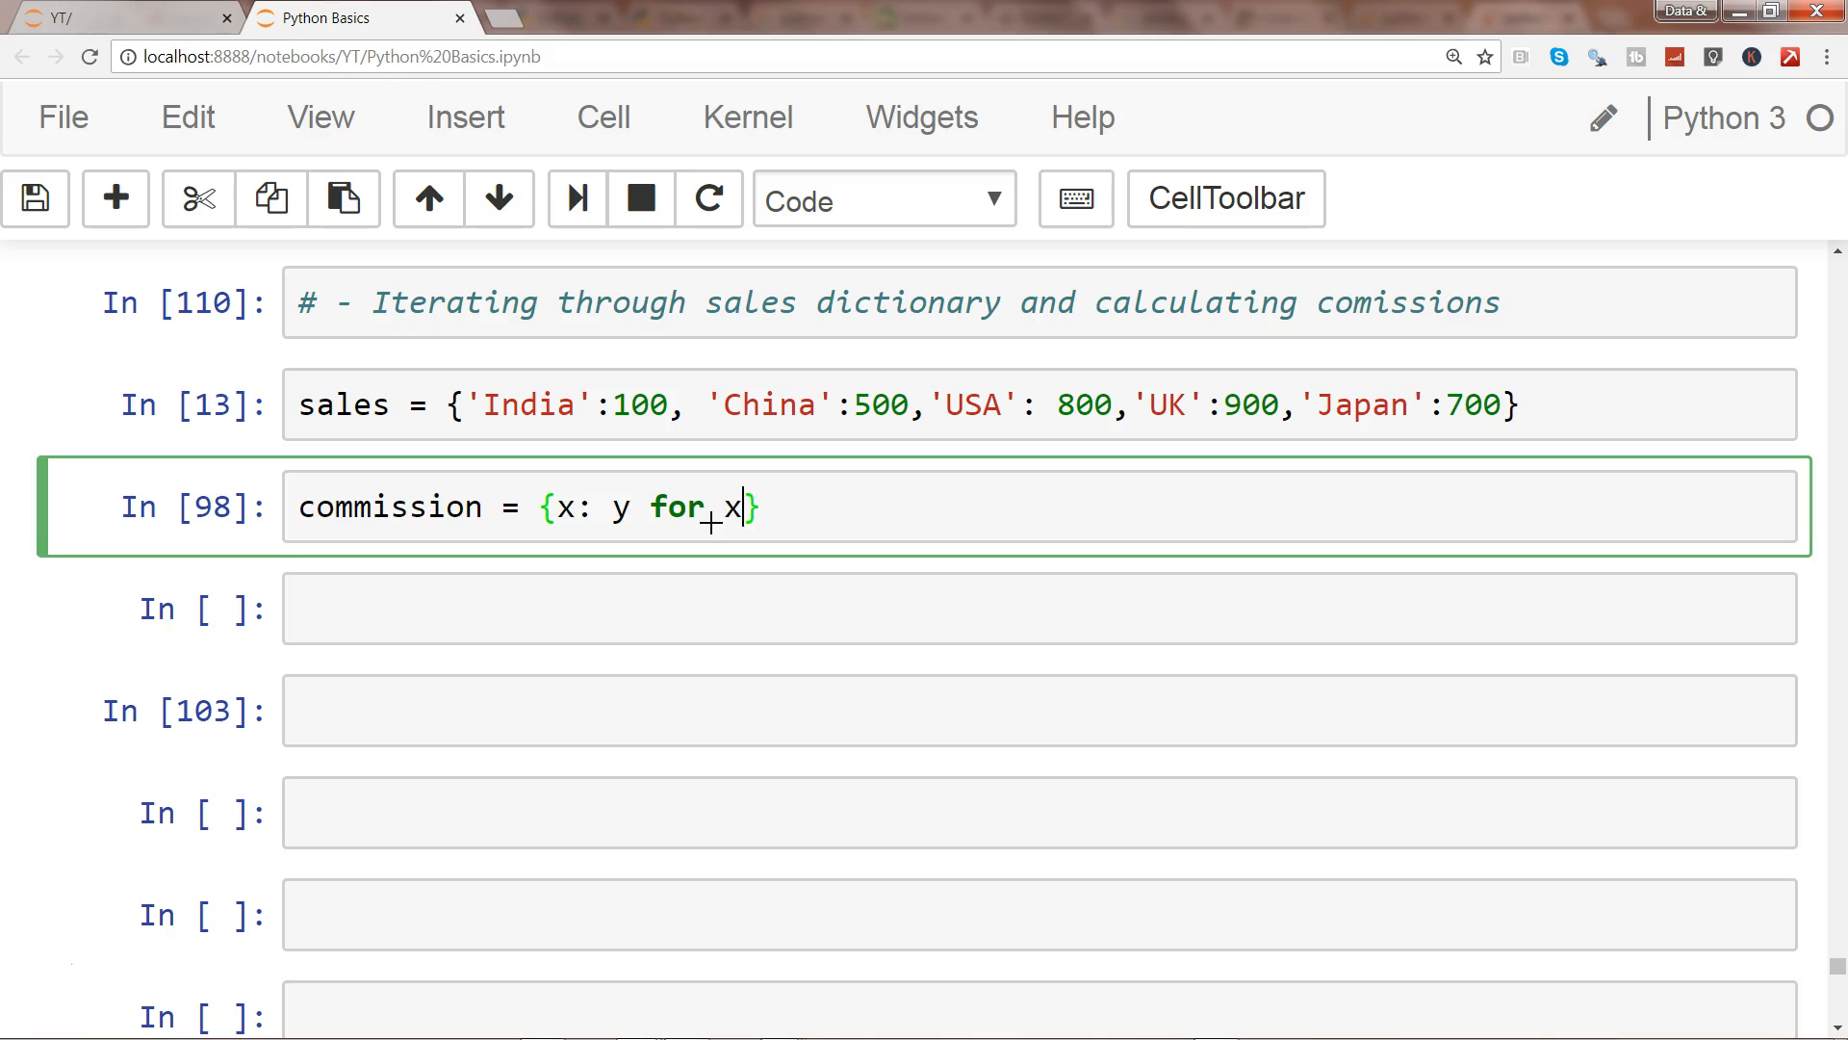
text(,y in)
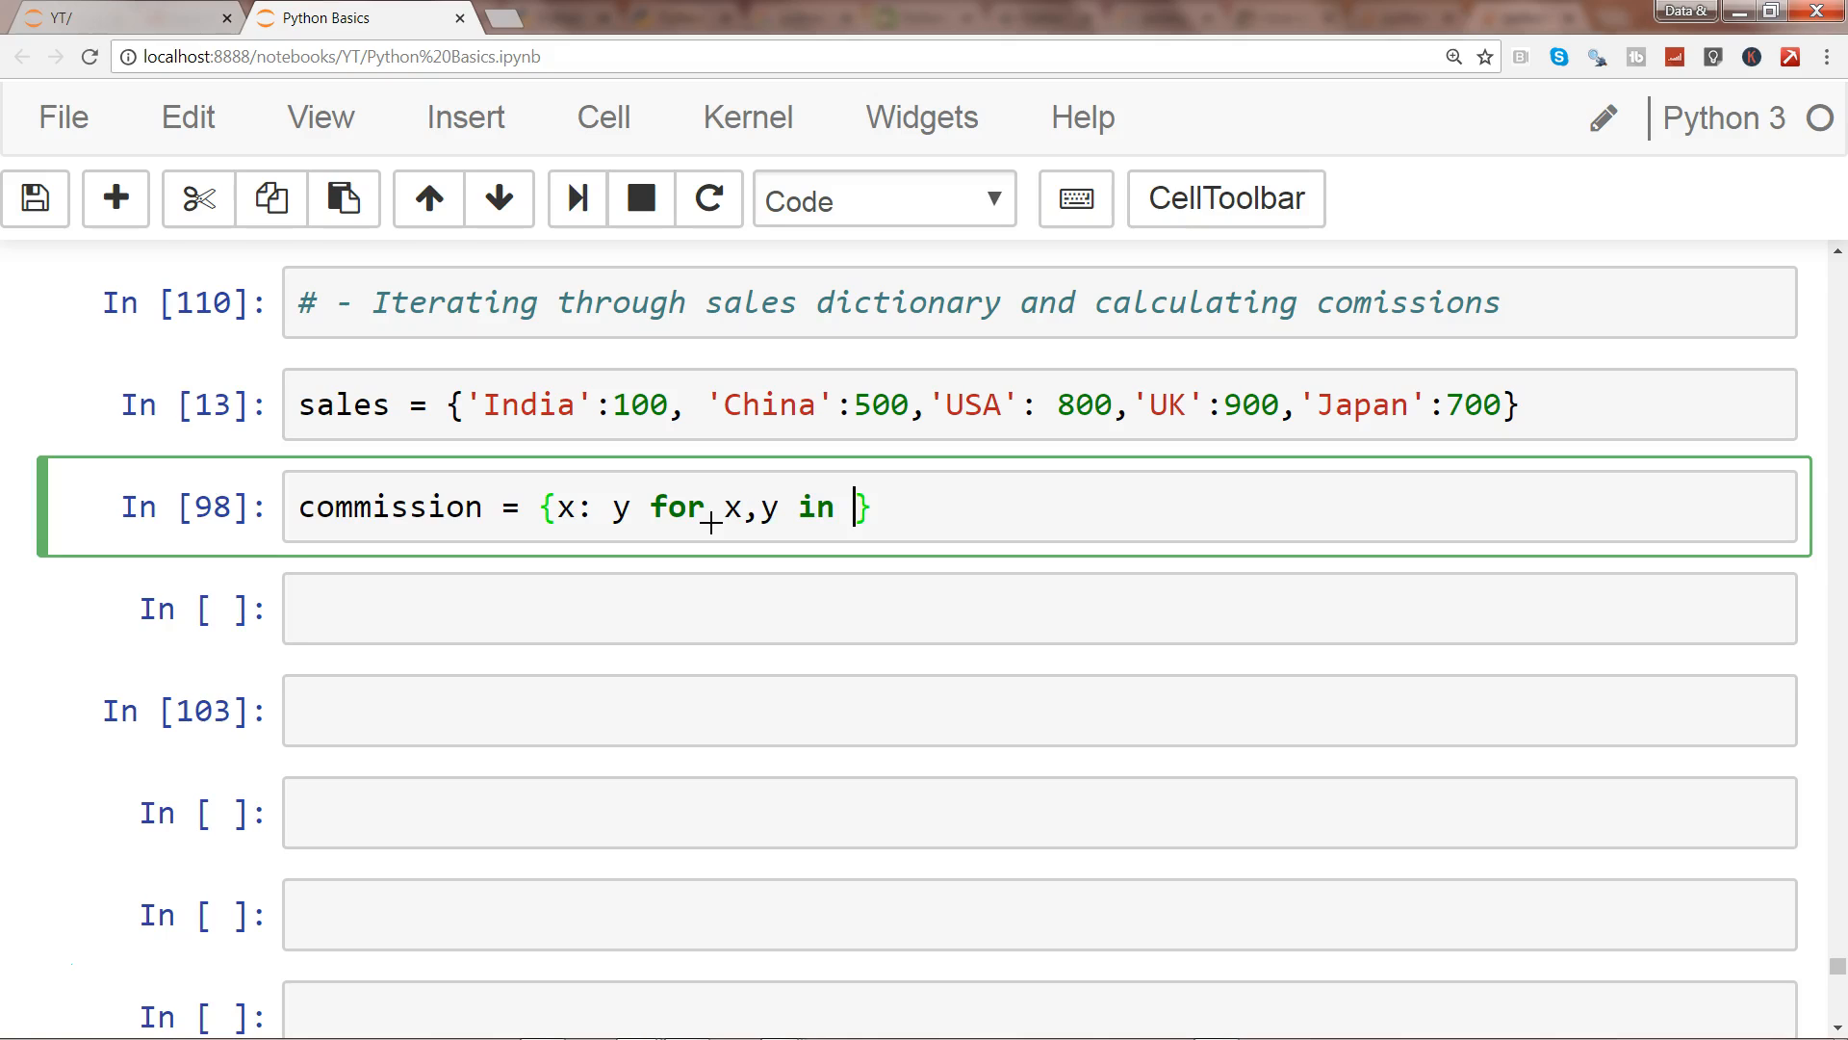
text(sales)
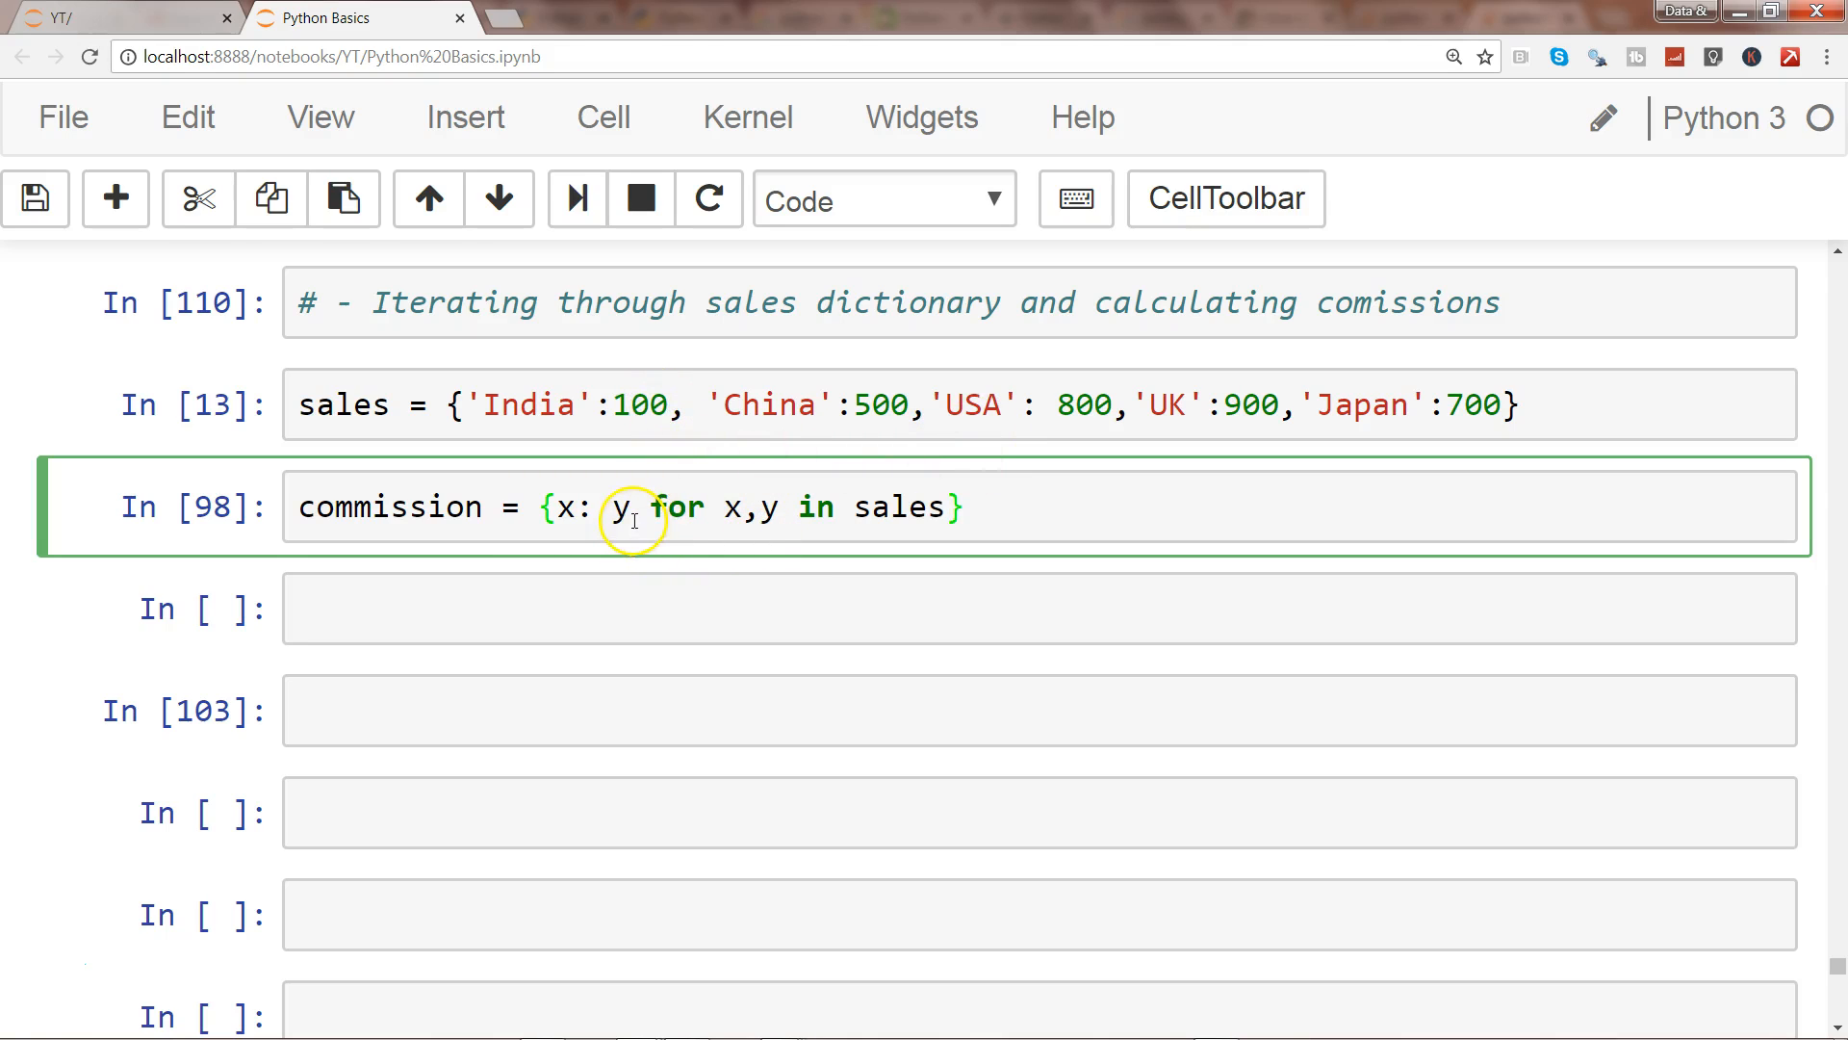
text(*)
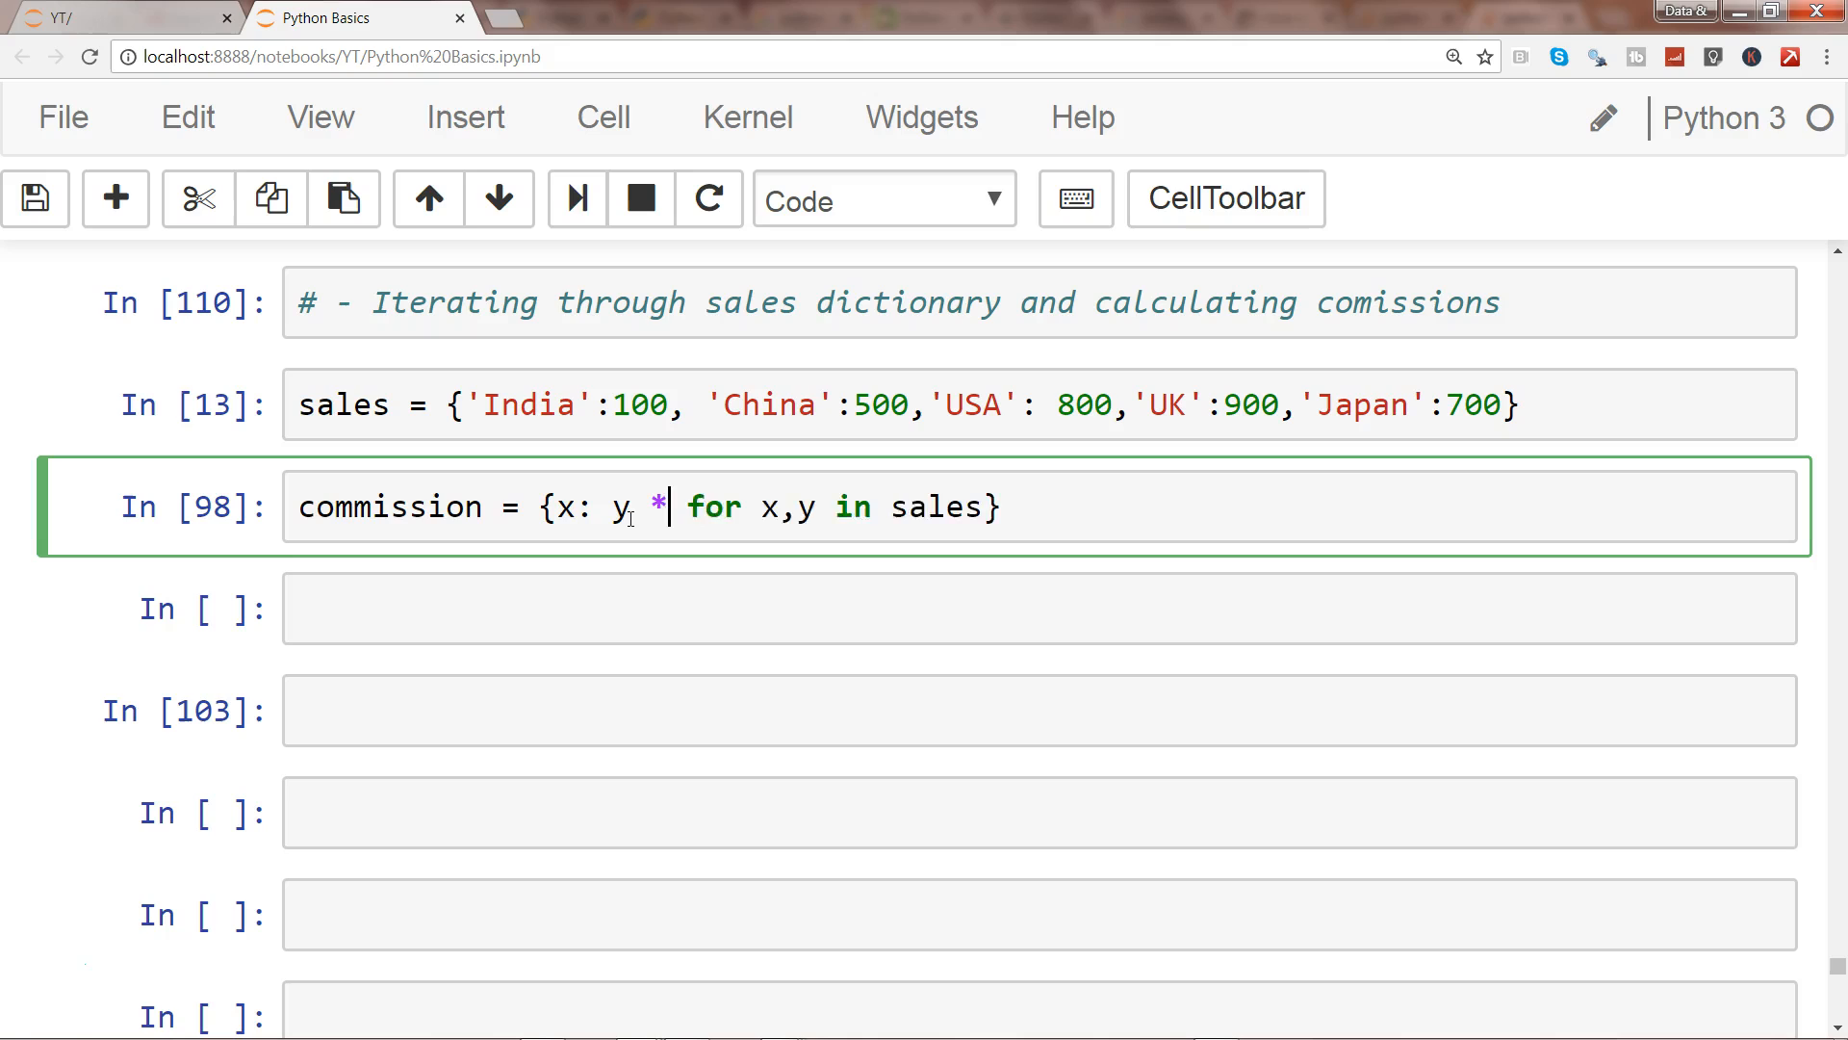
text(.10)
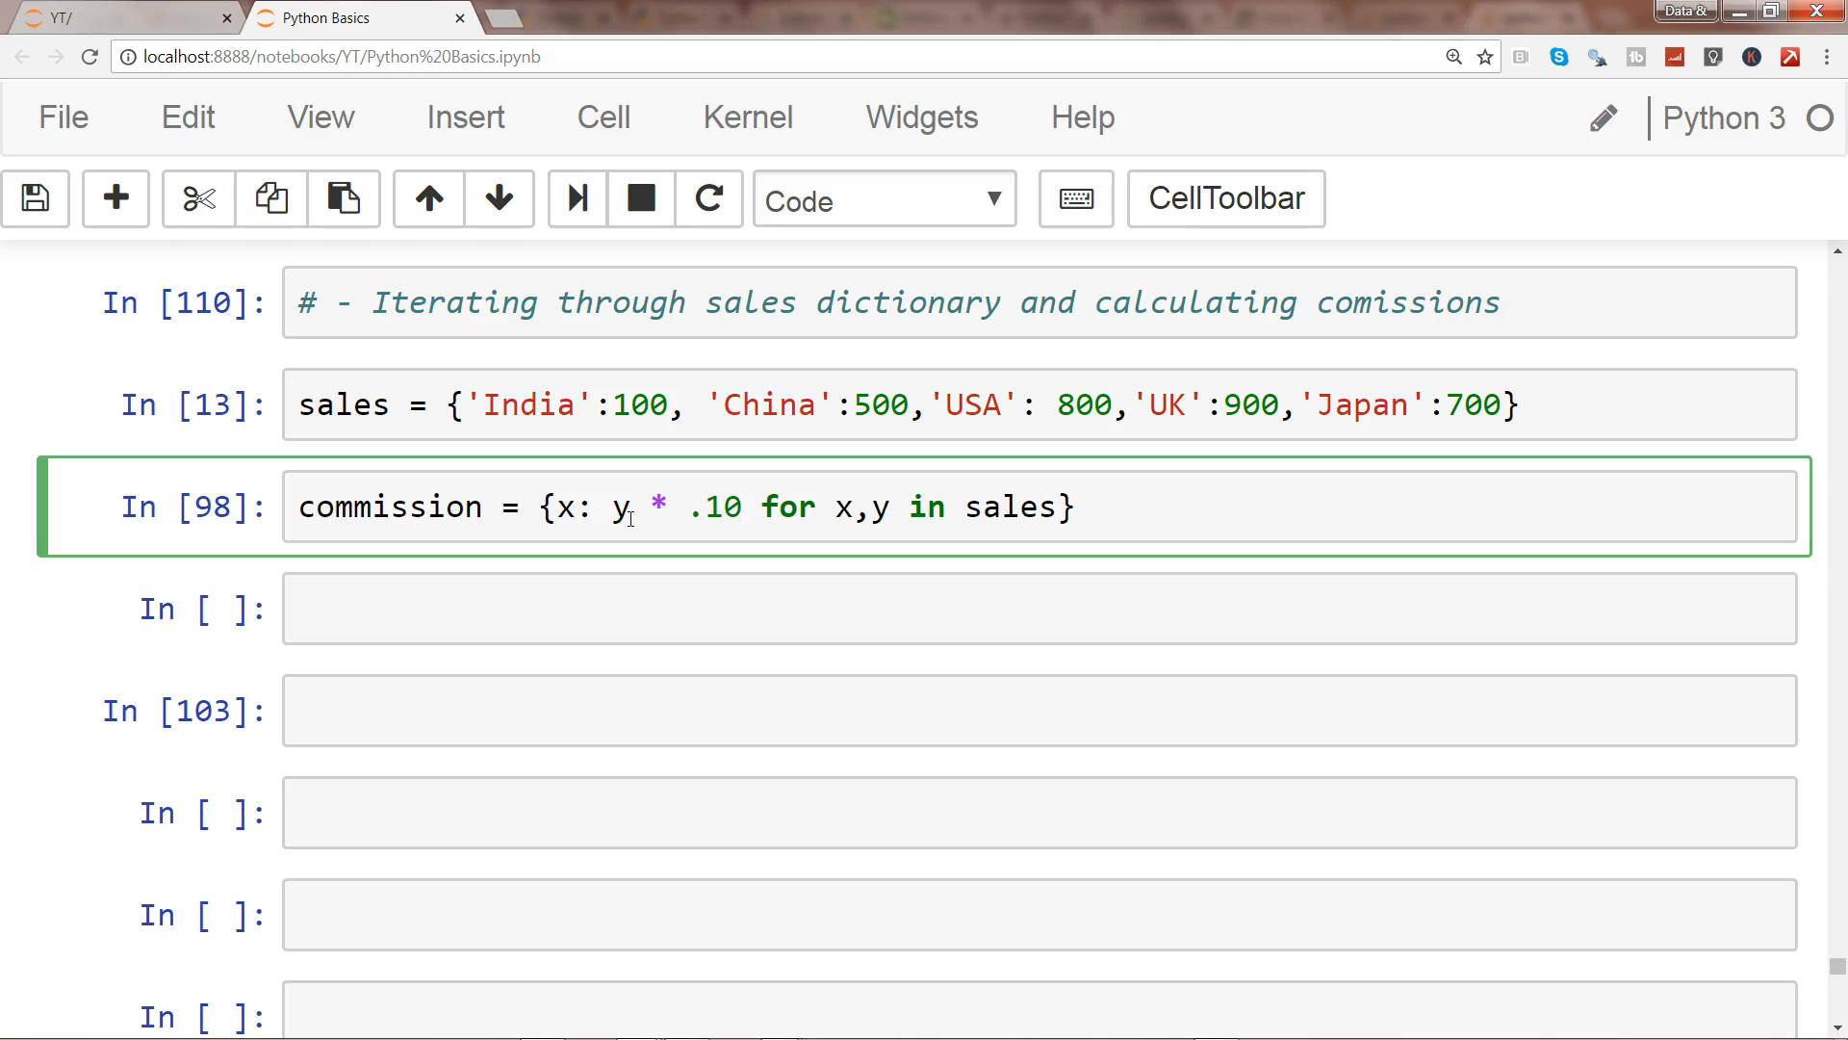
mouse_move(980, 466)
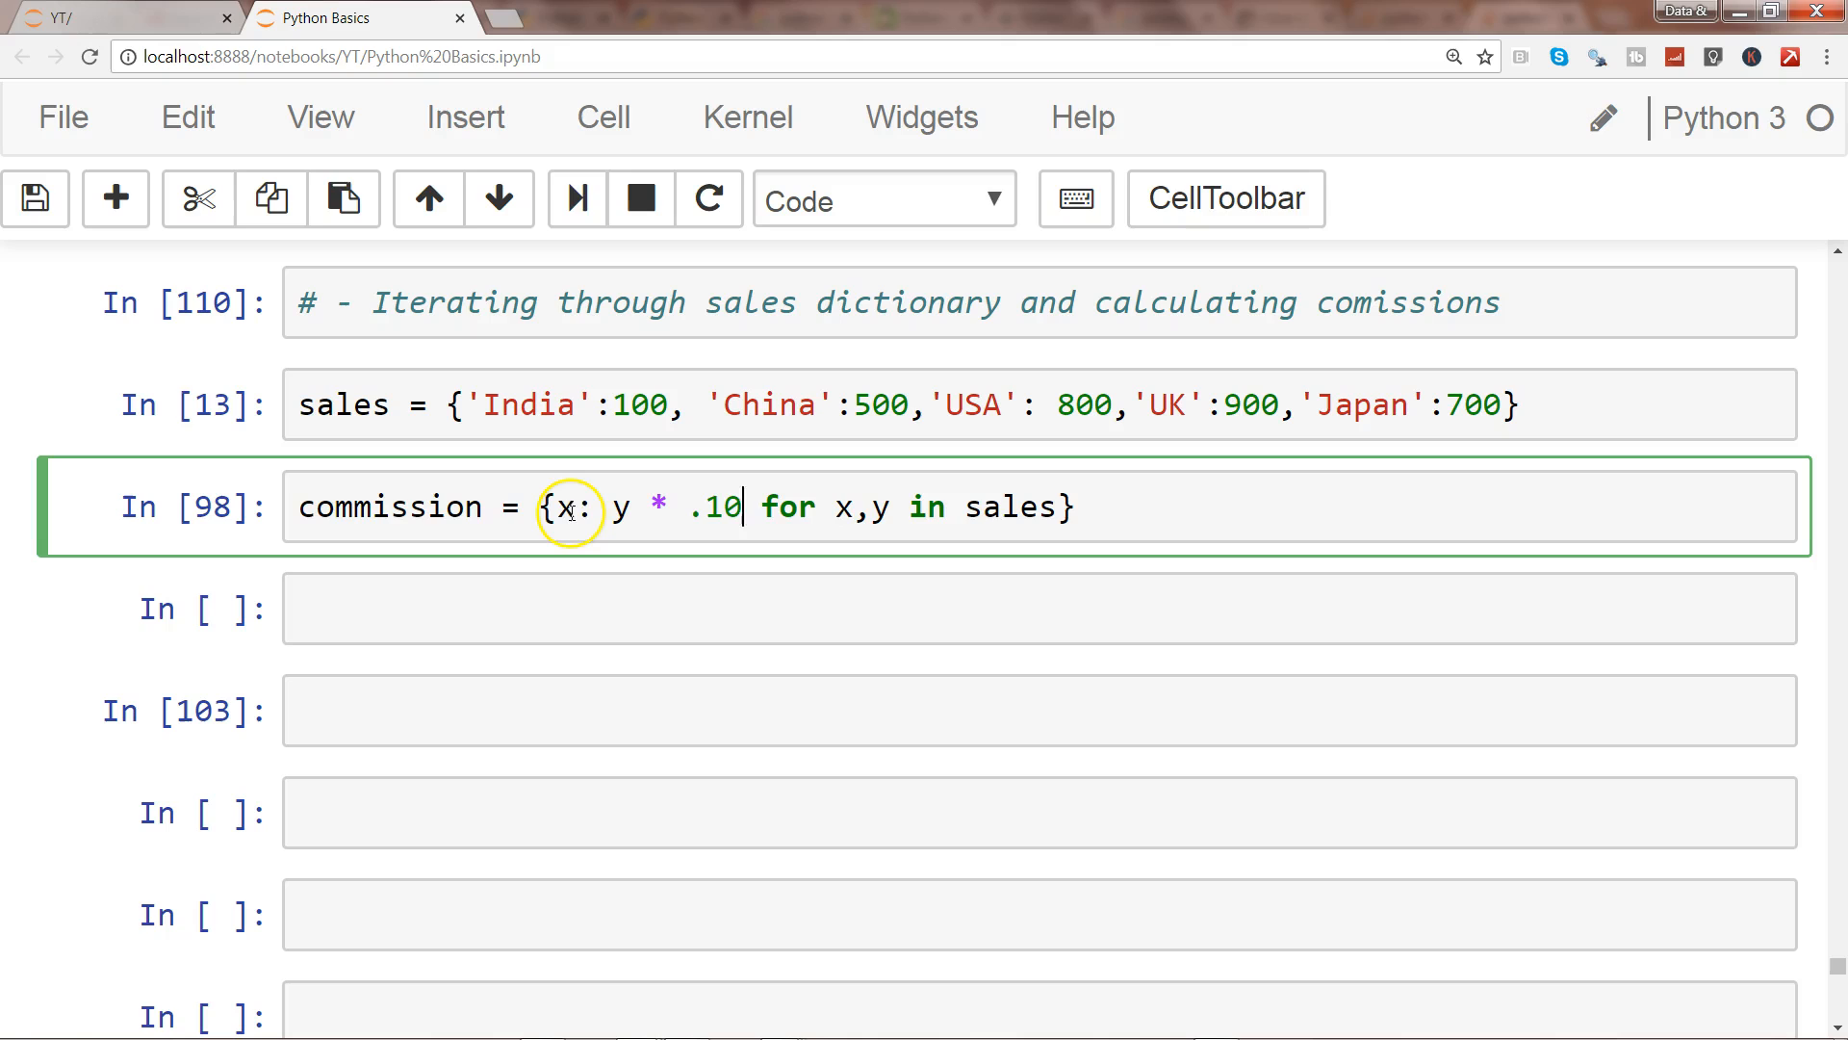
mouse_move(778, 566)
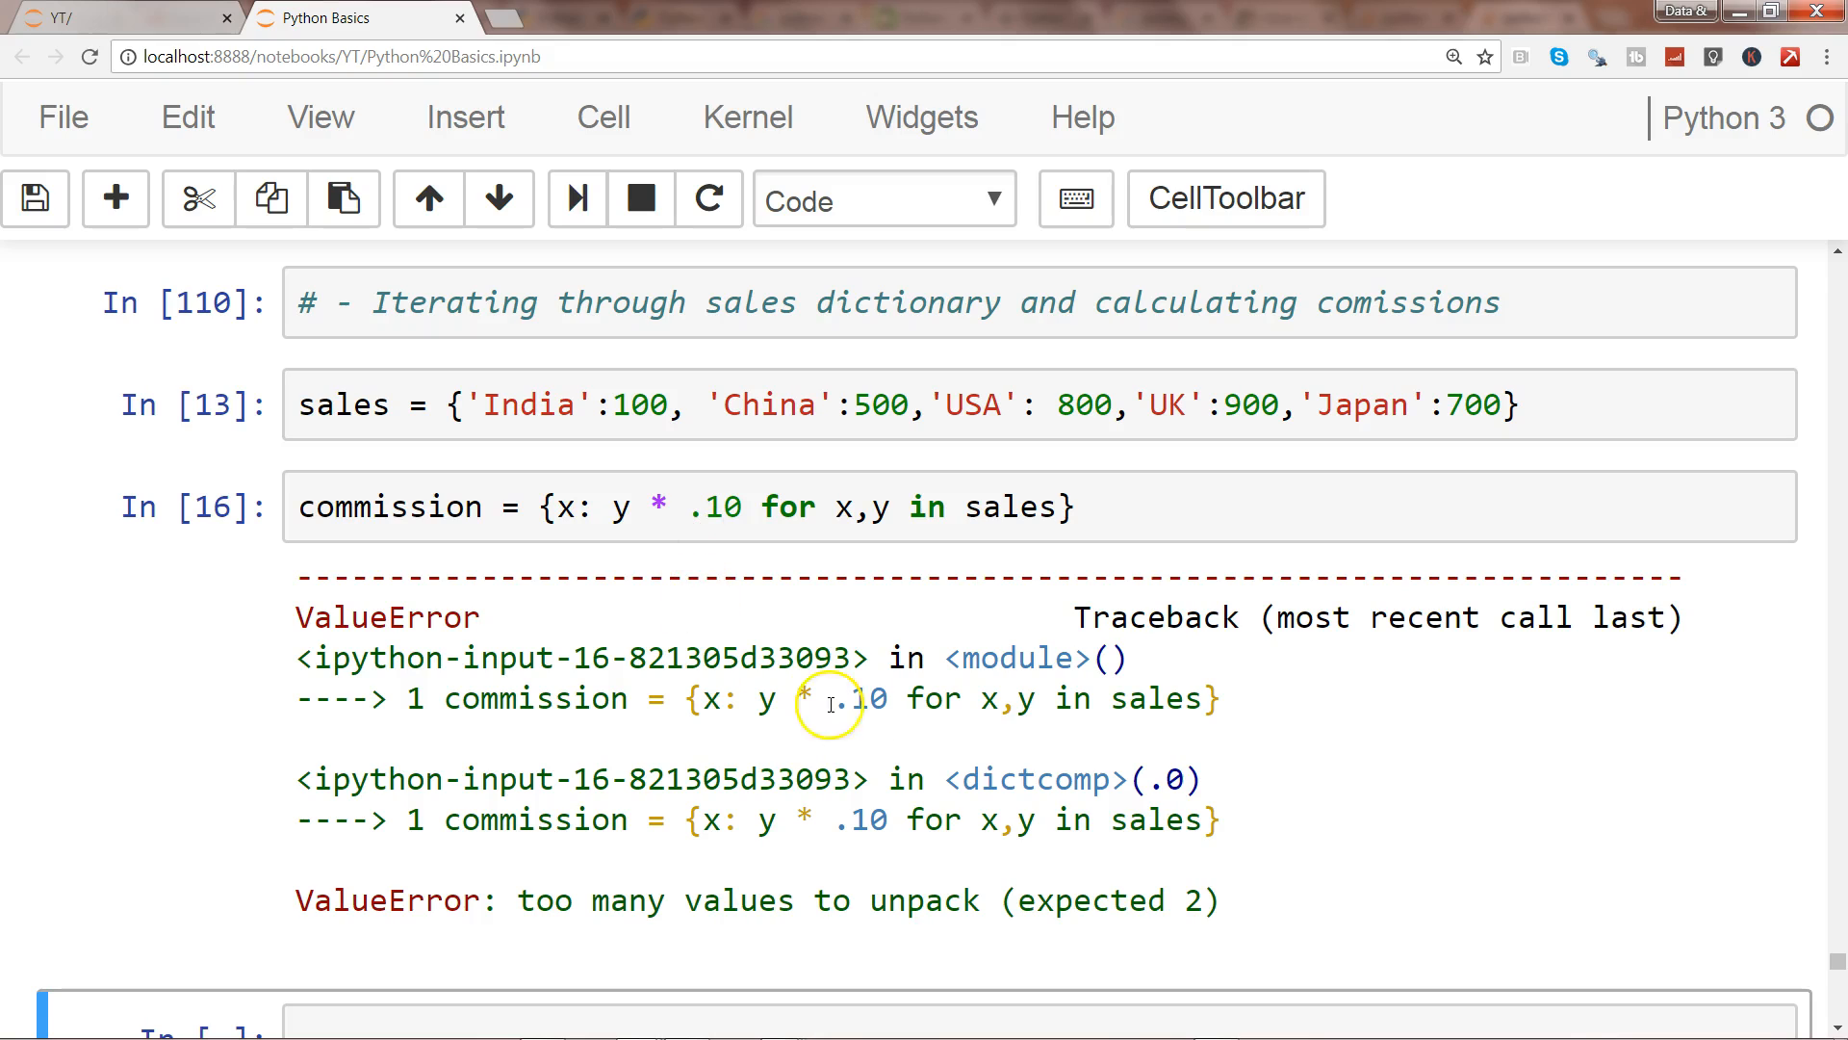
mouse_move(901, 397)
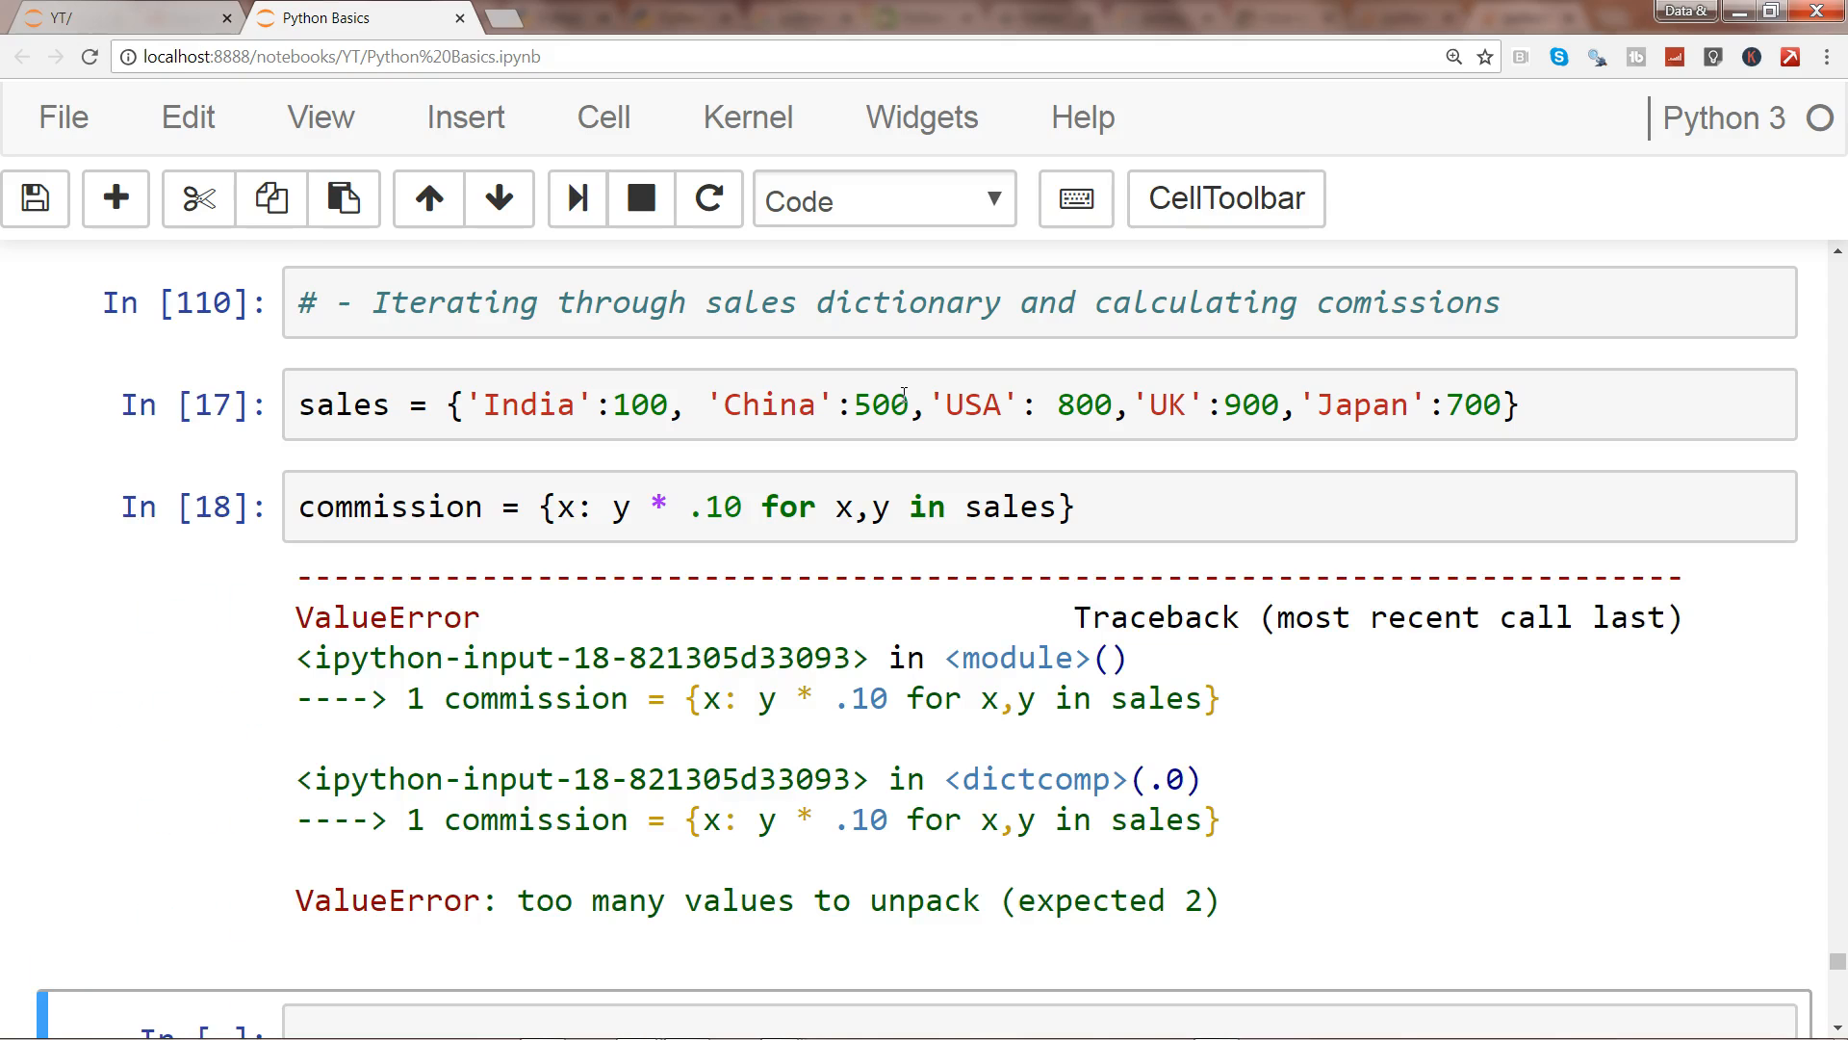
mouse_move(1111, 537)
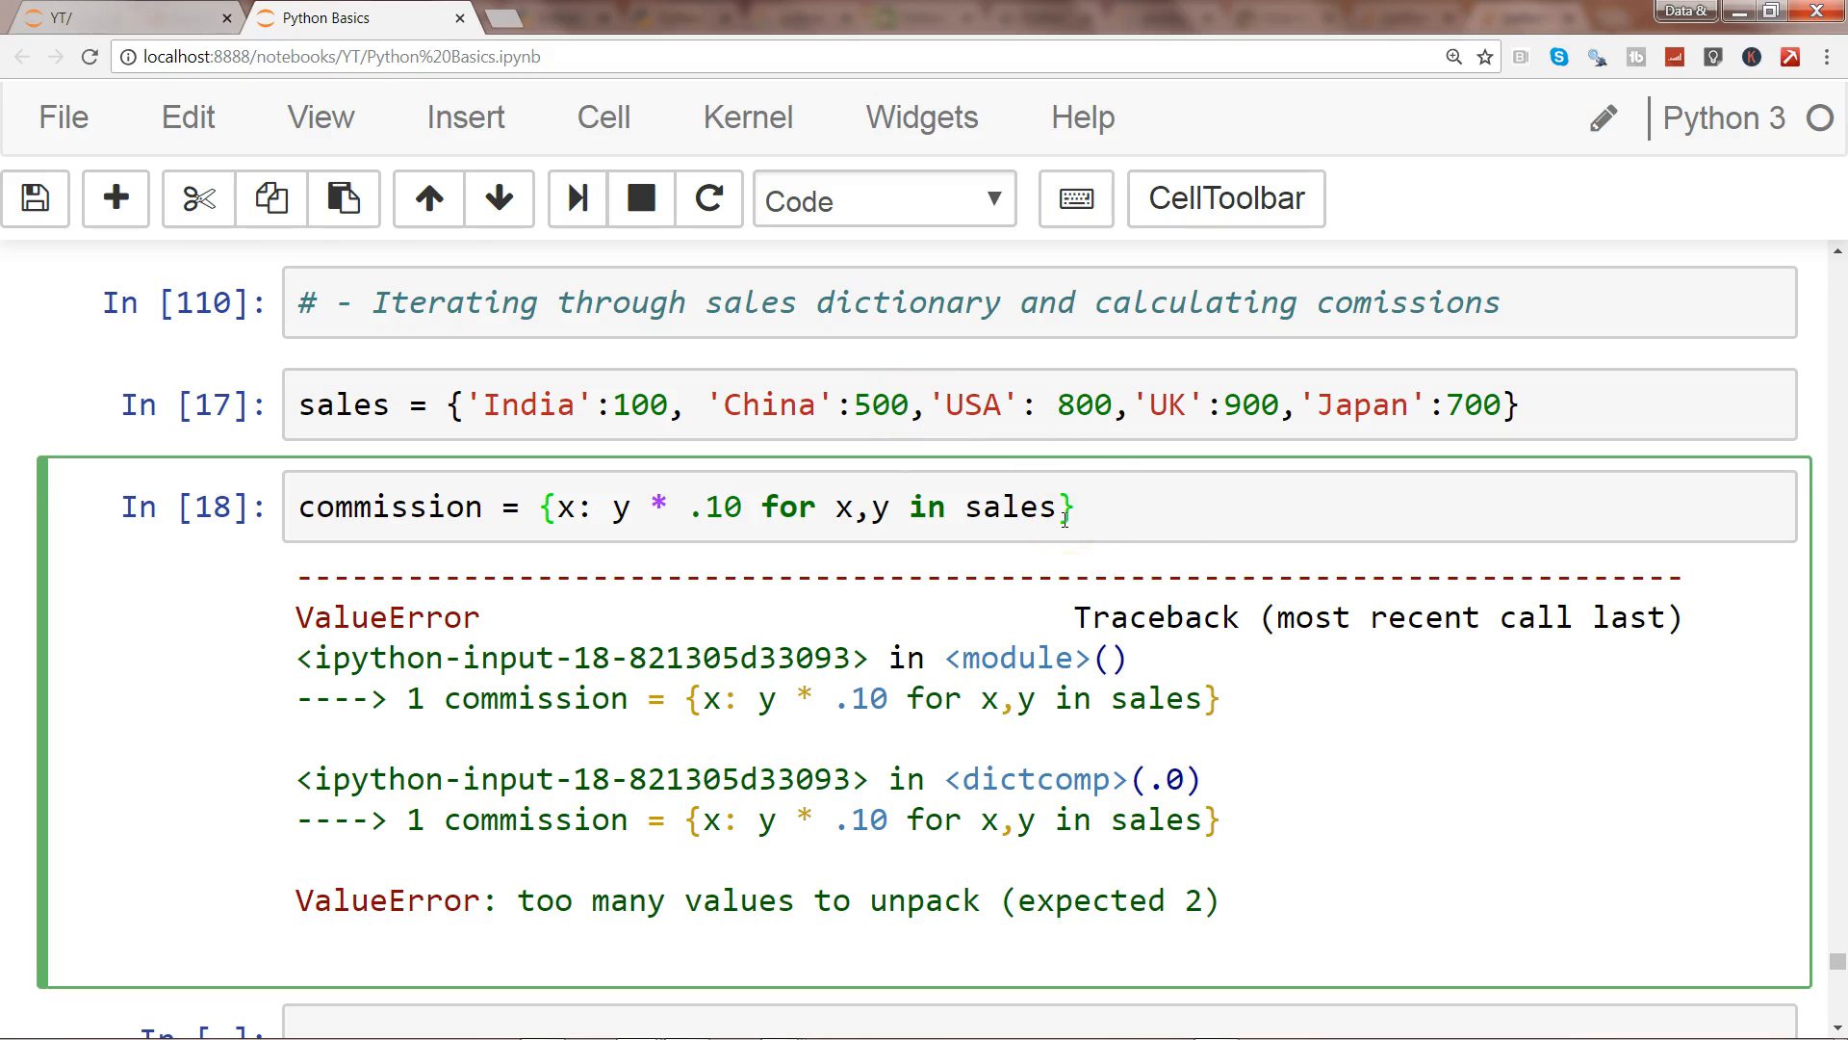
Append .items() after sales so the comprehension loops over sales.items().
text(.items)
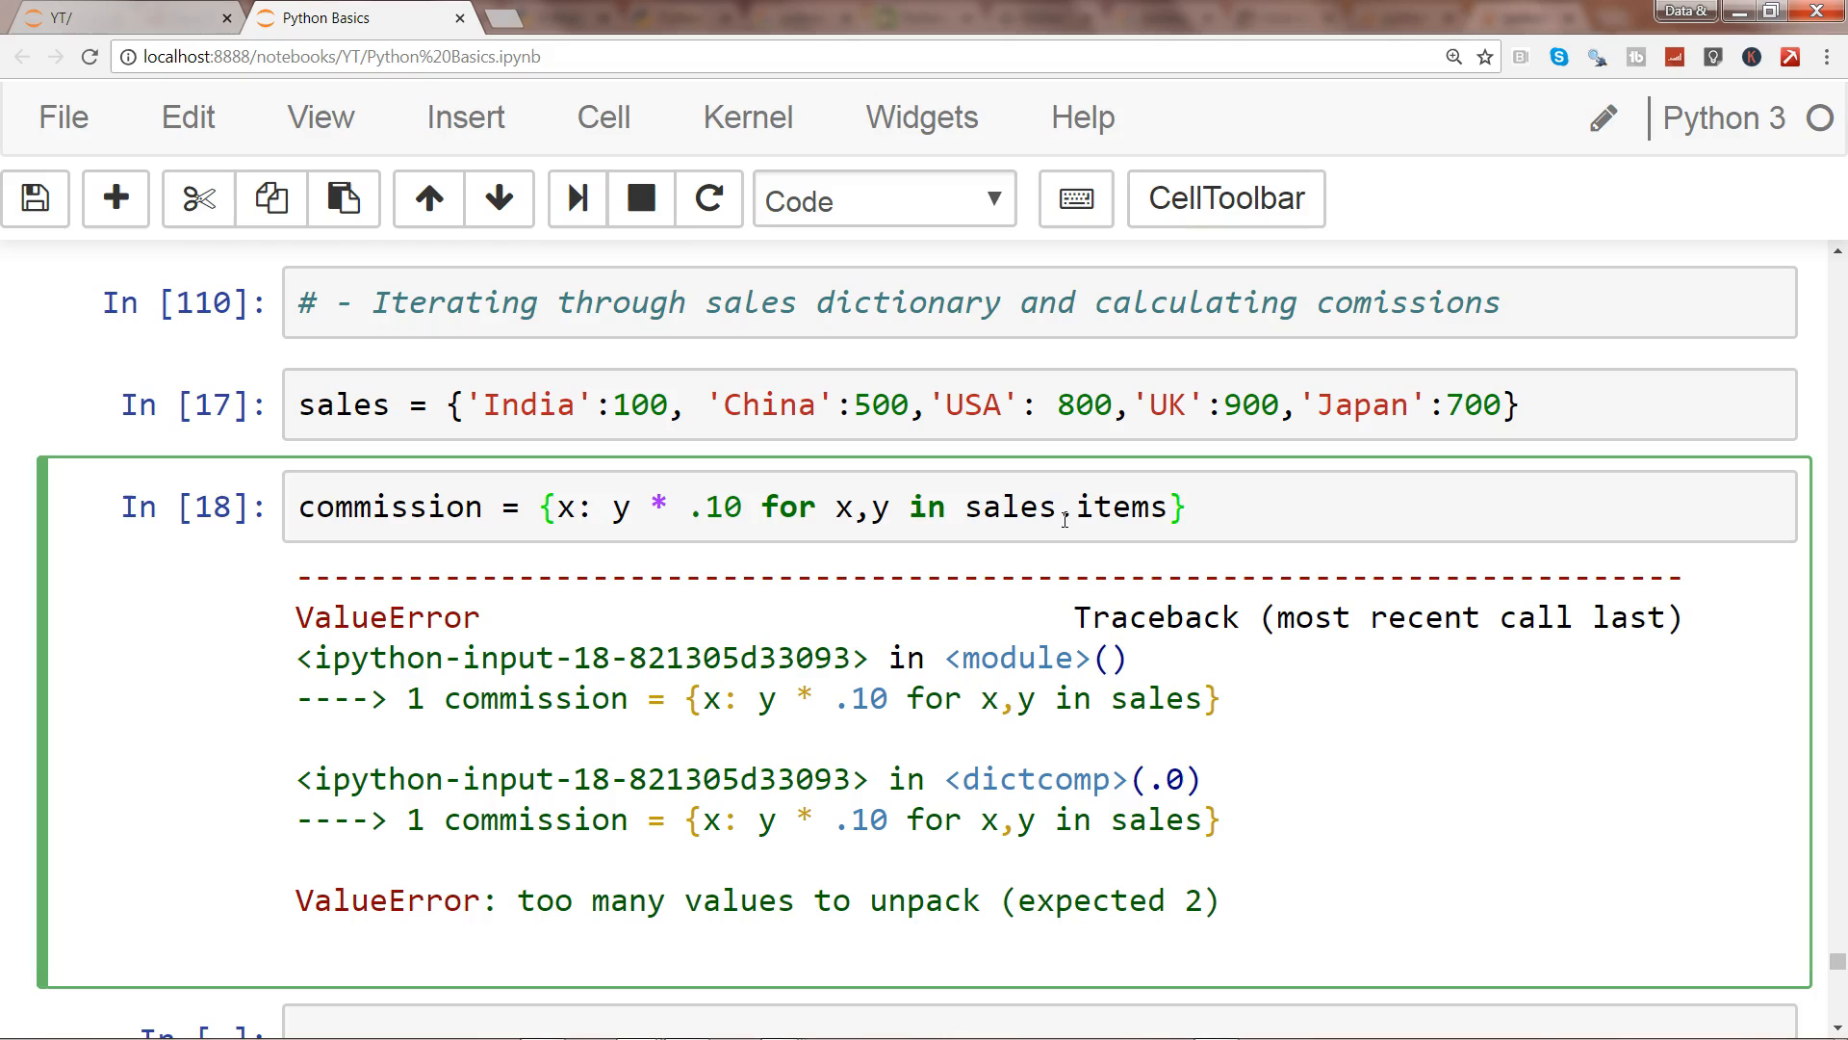
text(())
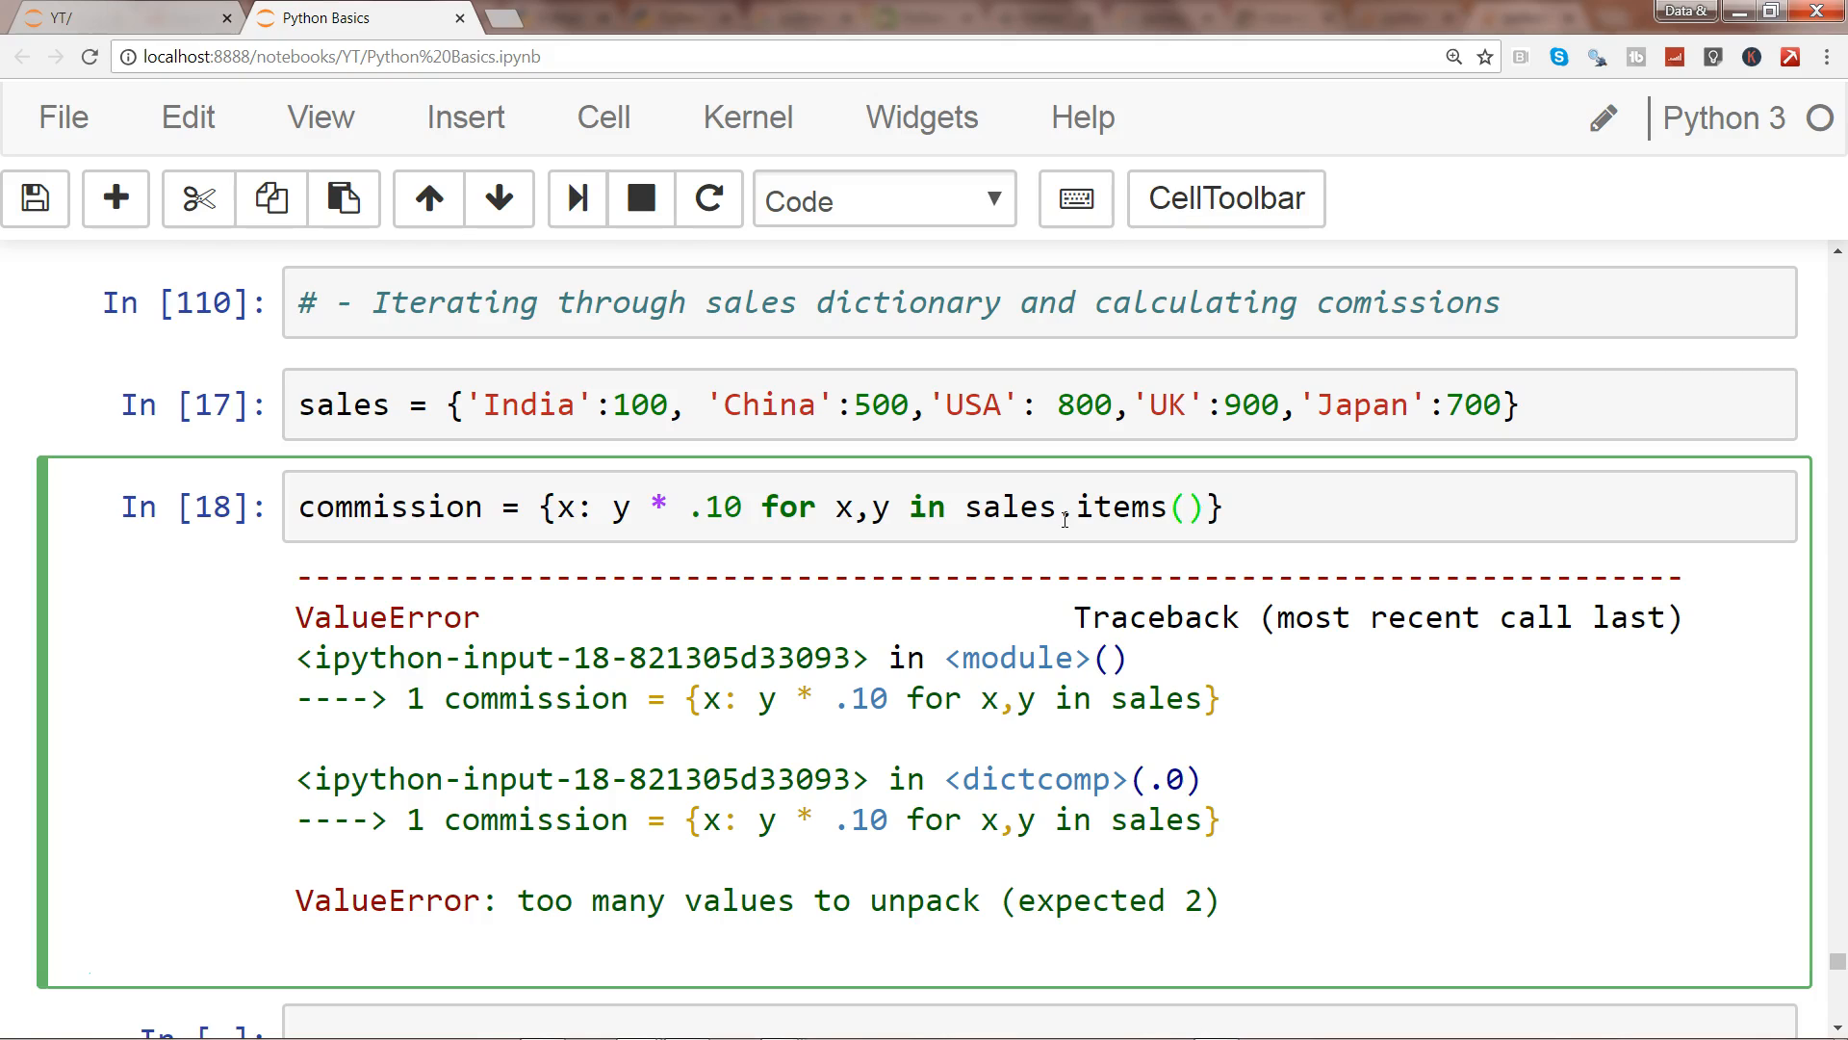
click(1215, 506)
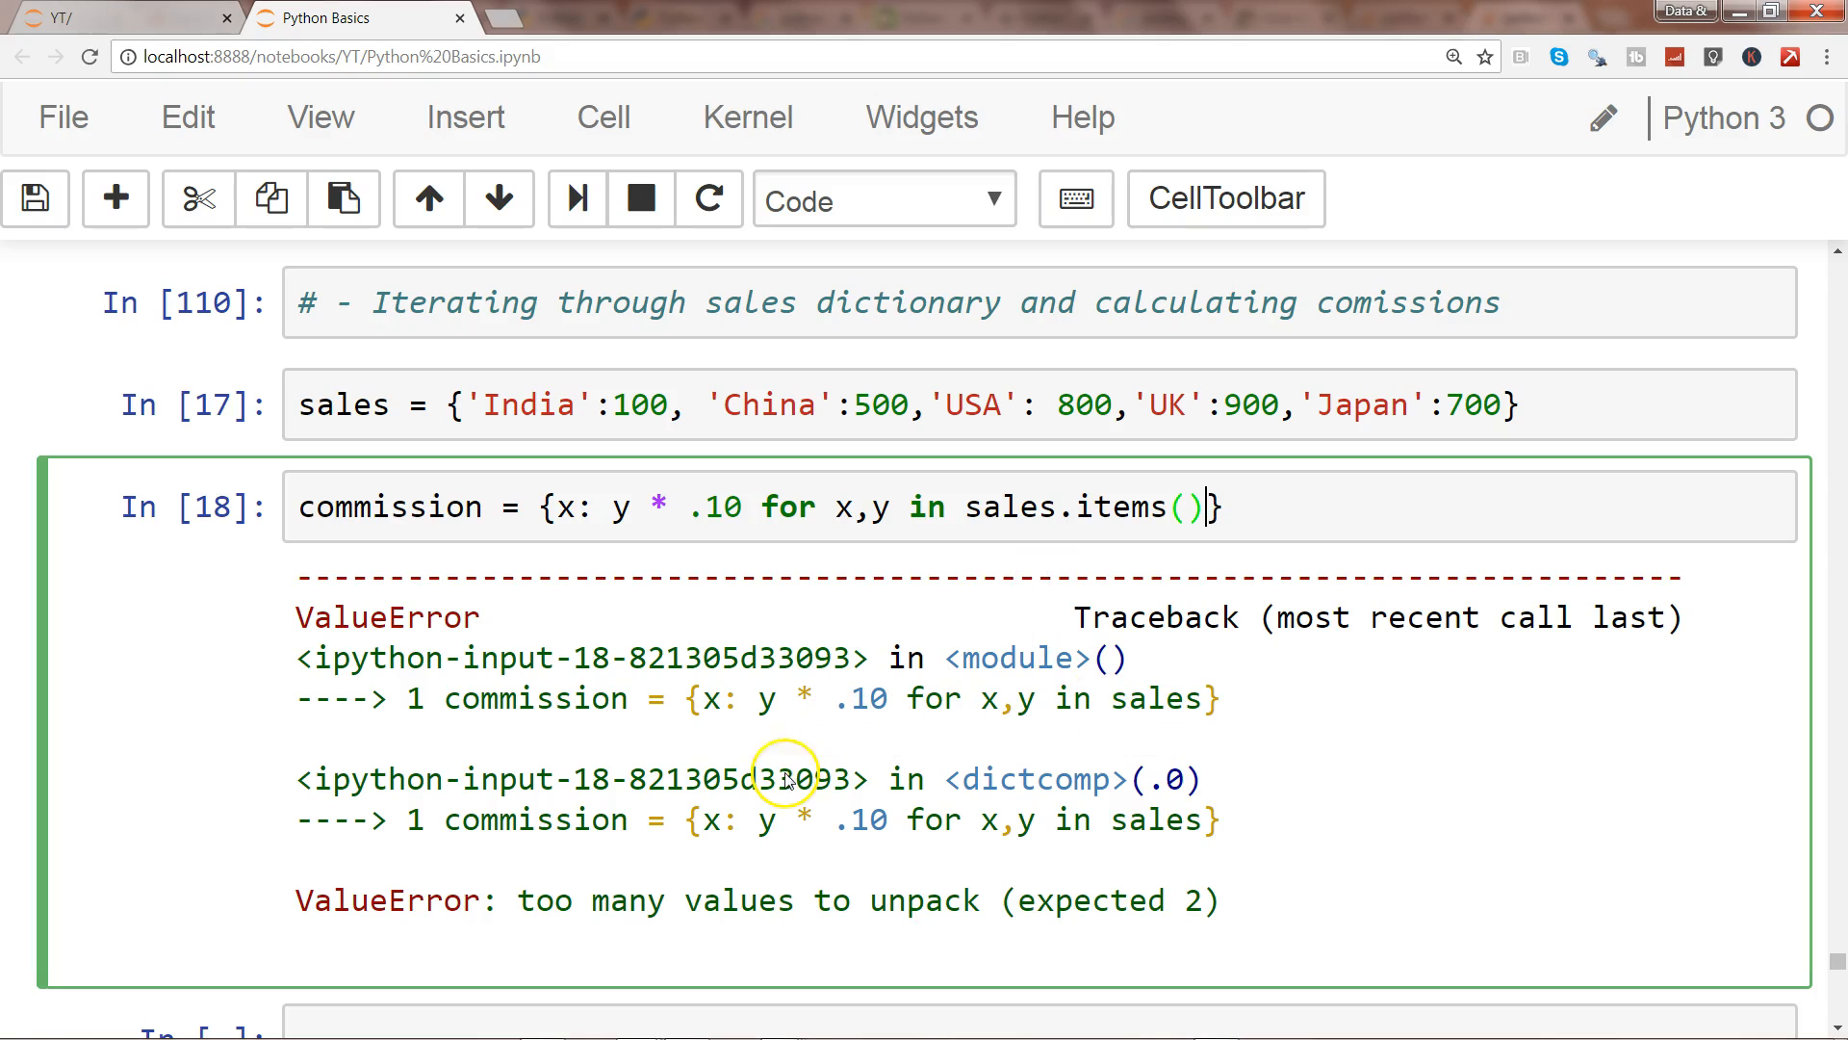
mouse_move(825, 926)
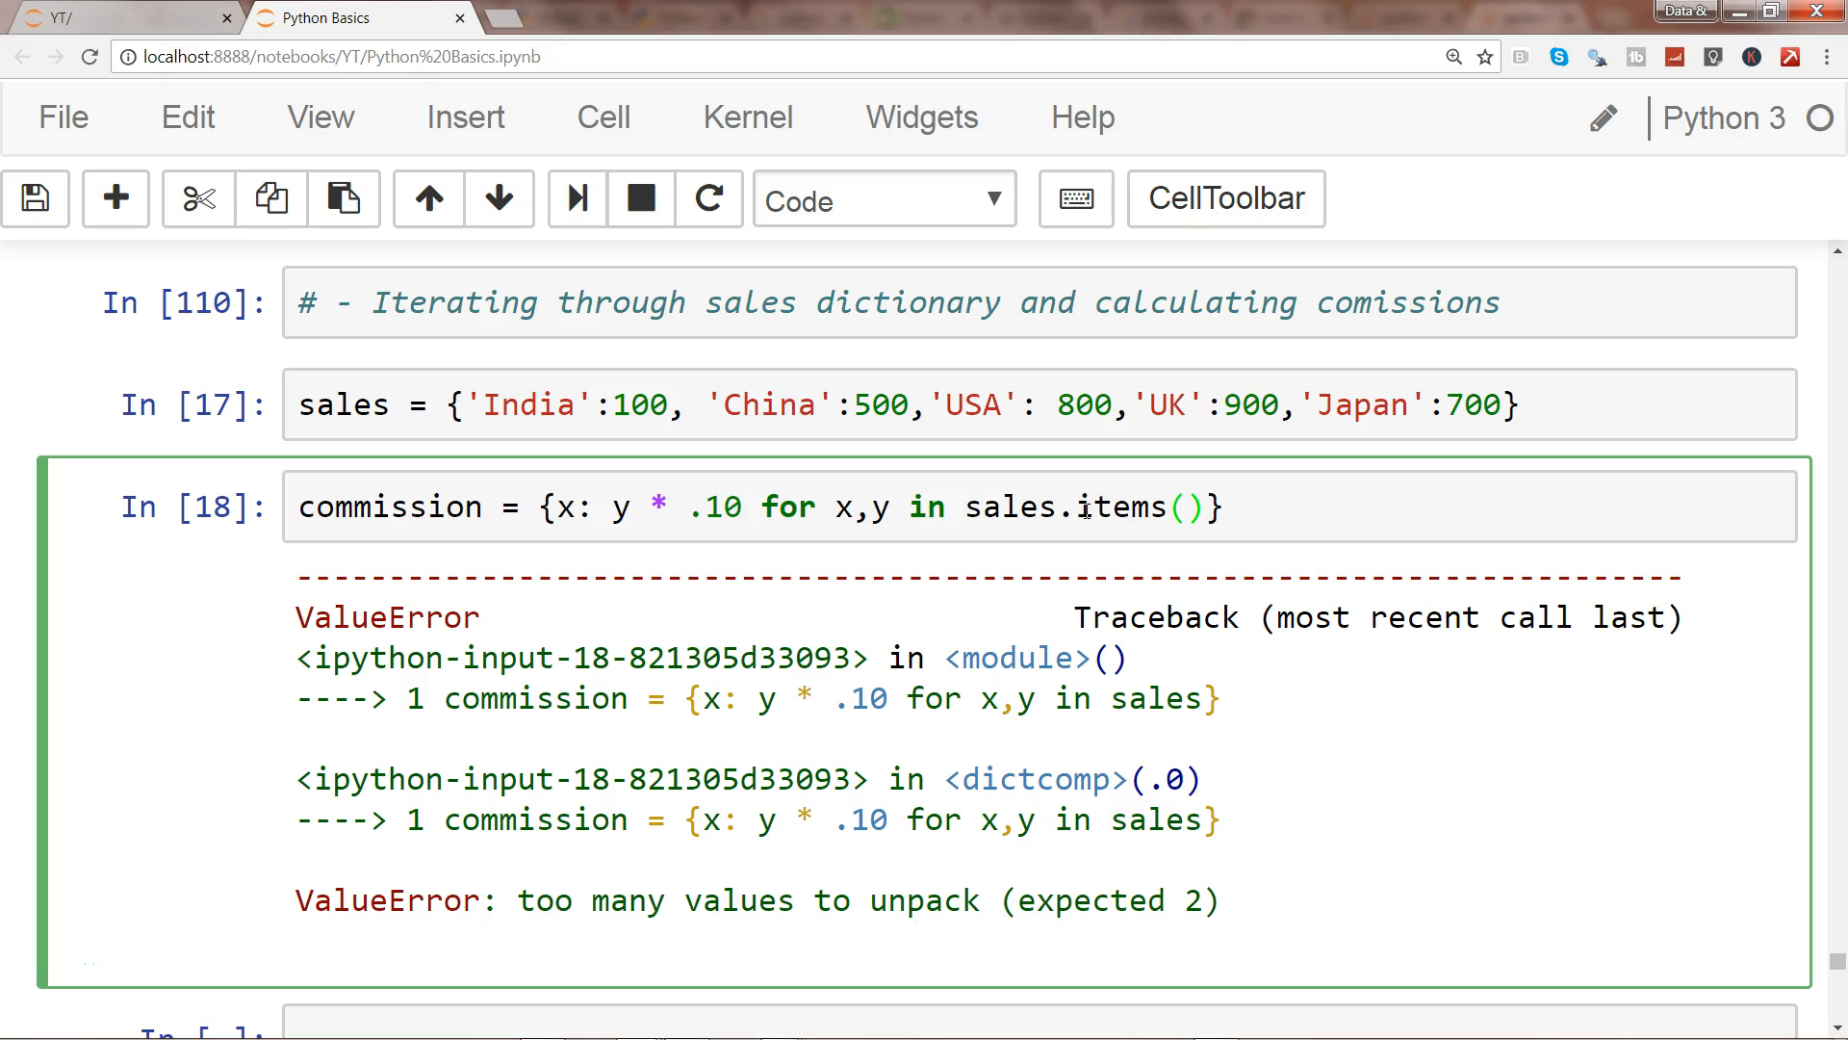
Run the corrected comprehension and evaluate commission, showing China 50.0, India 10.0, Japan 70.0, UK 90.0, USA 80.0.
key(shift+enter)
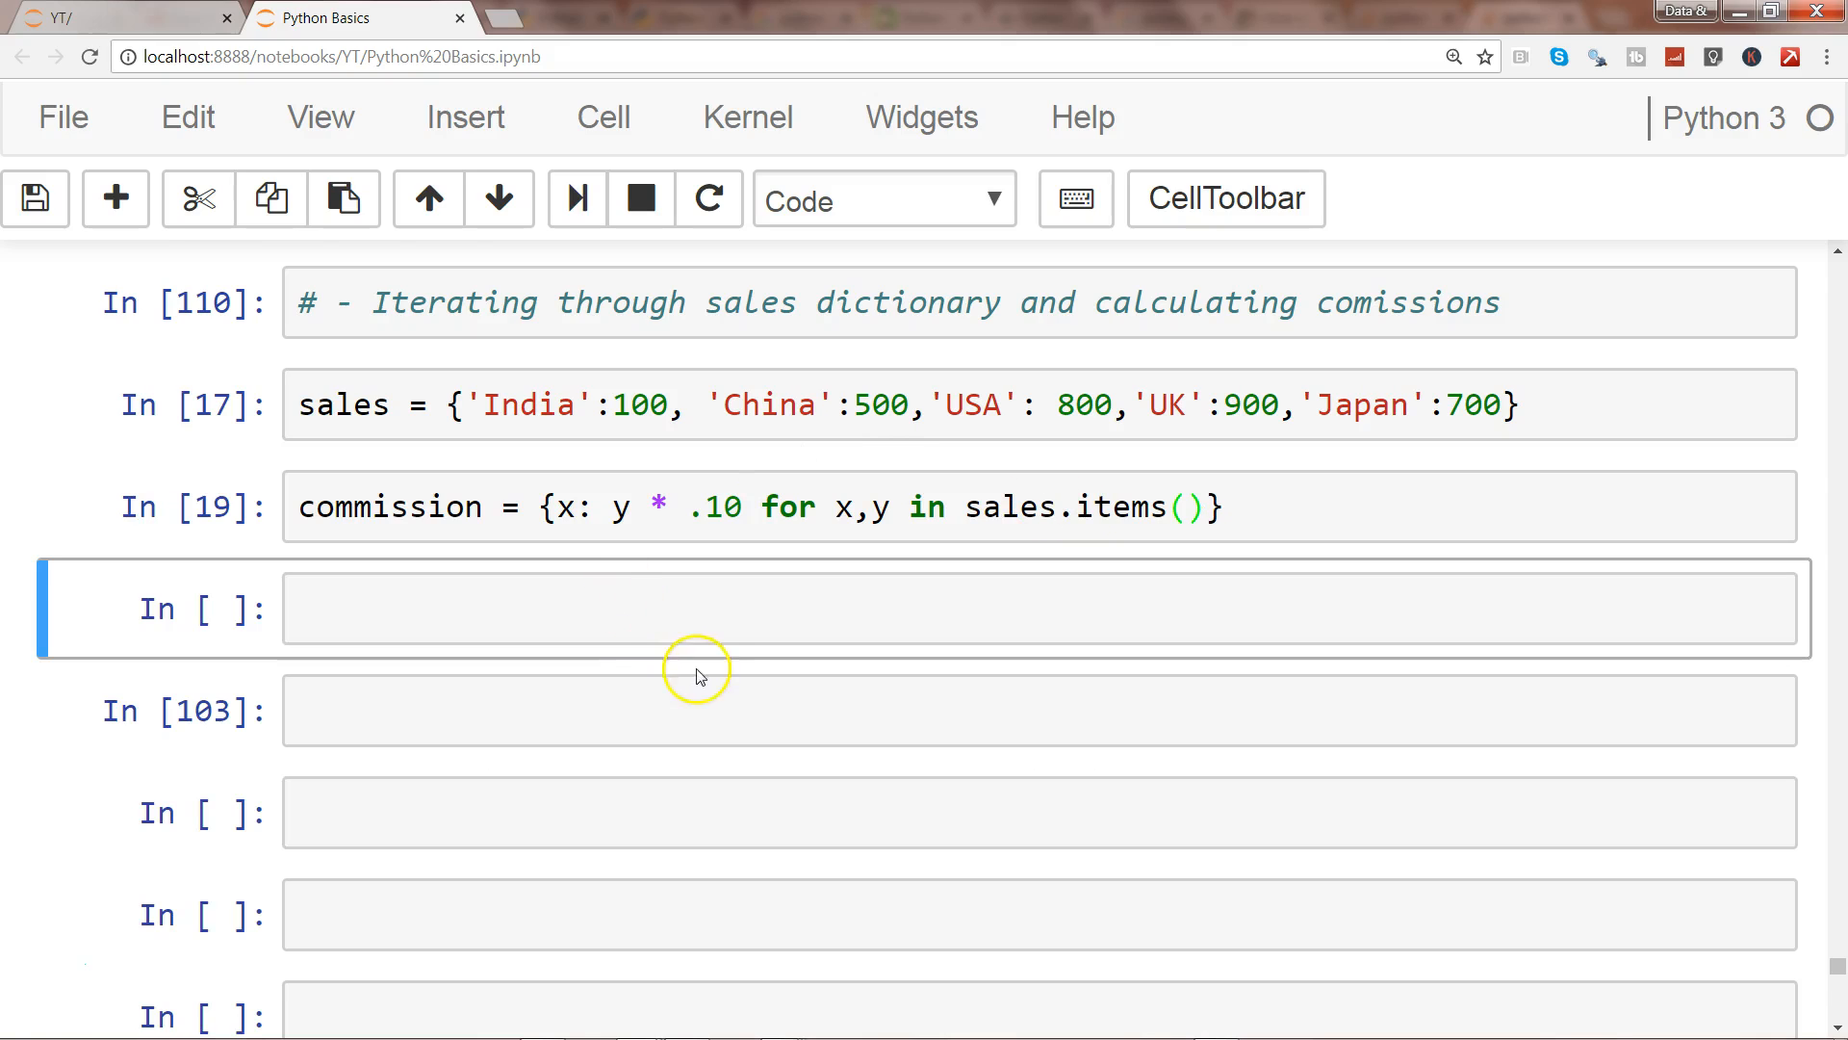
text(comm)
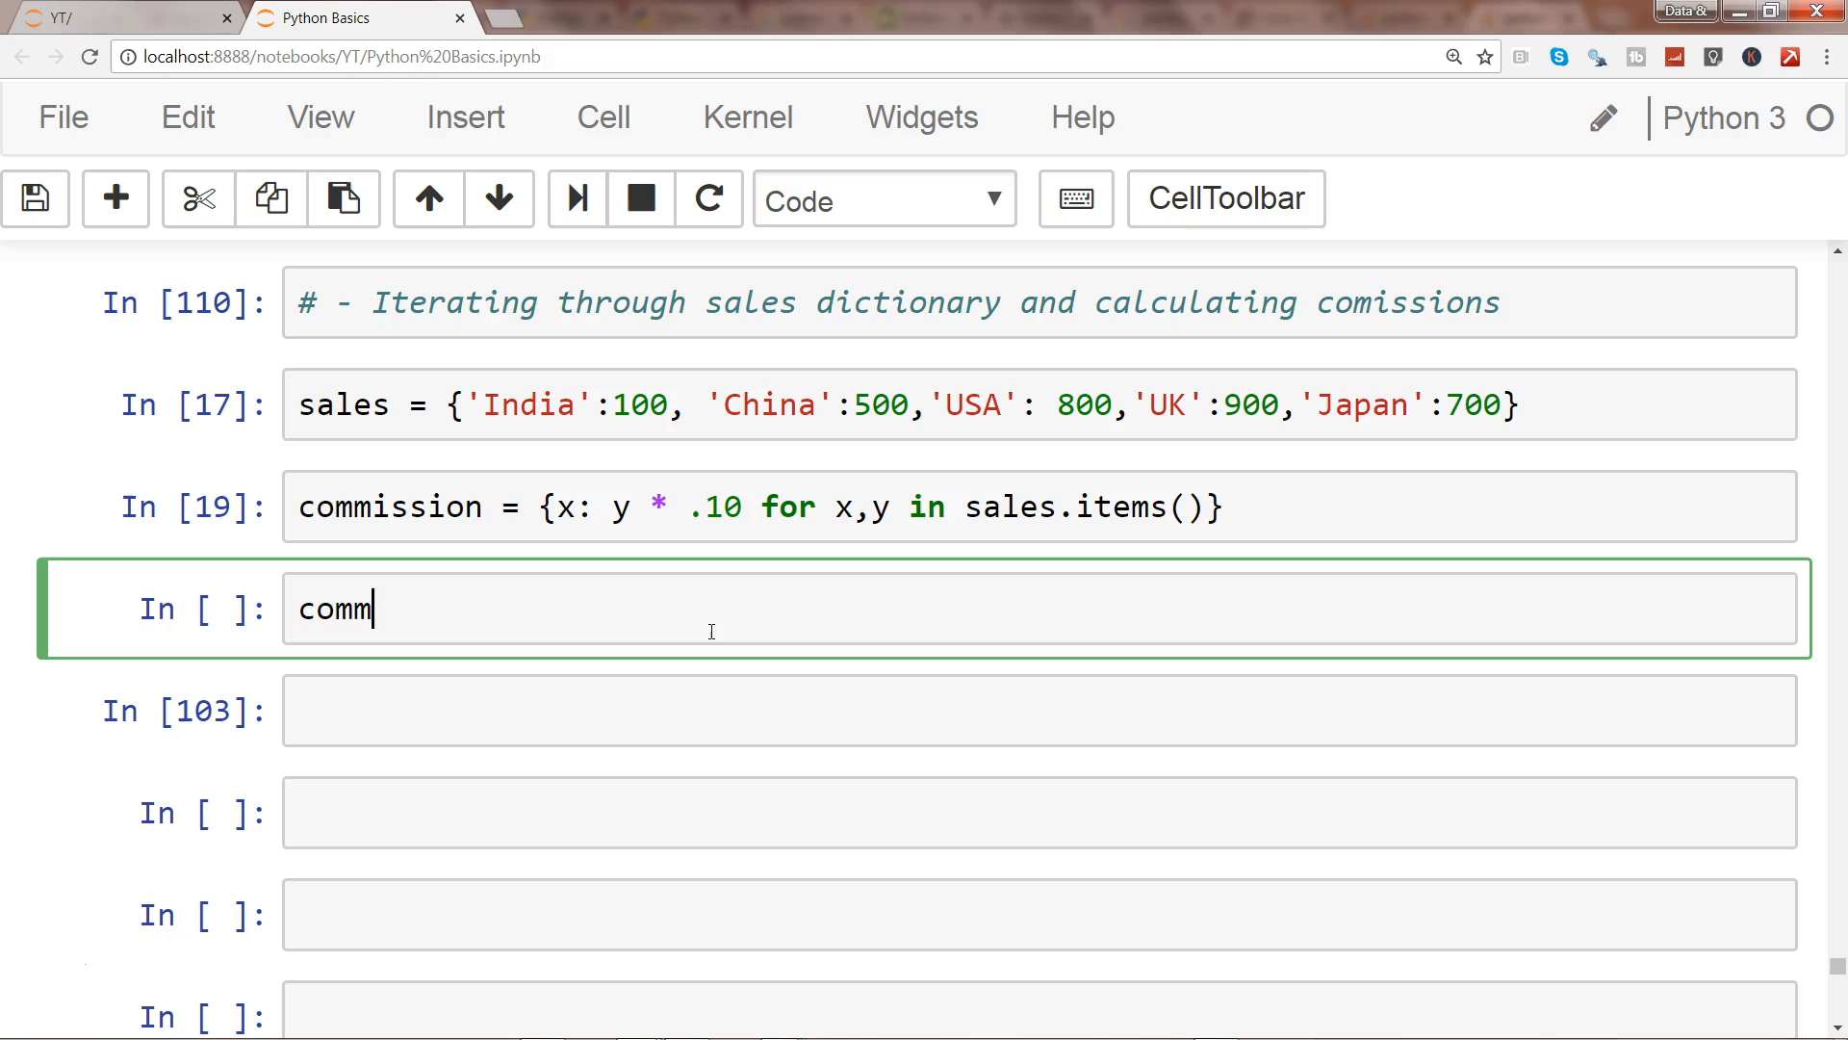
key(shift+Return)
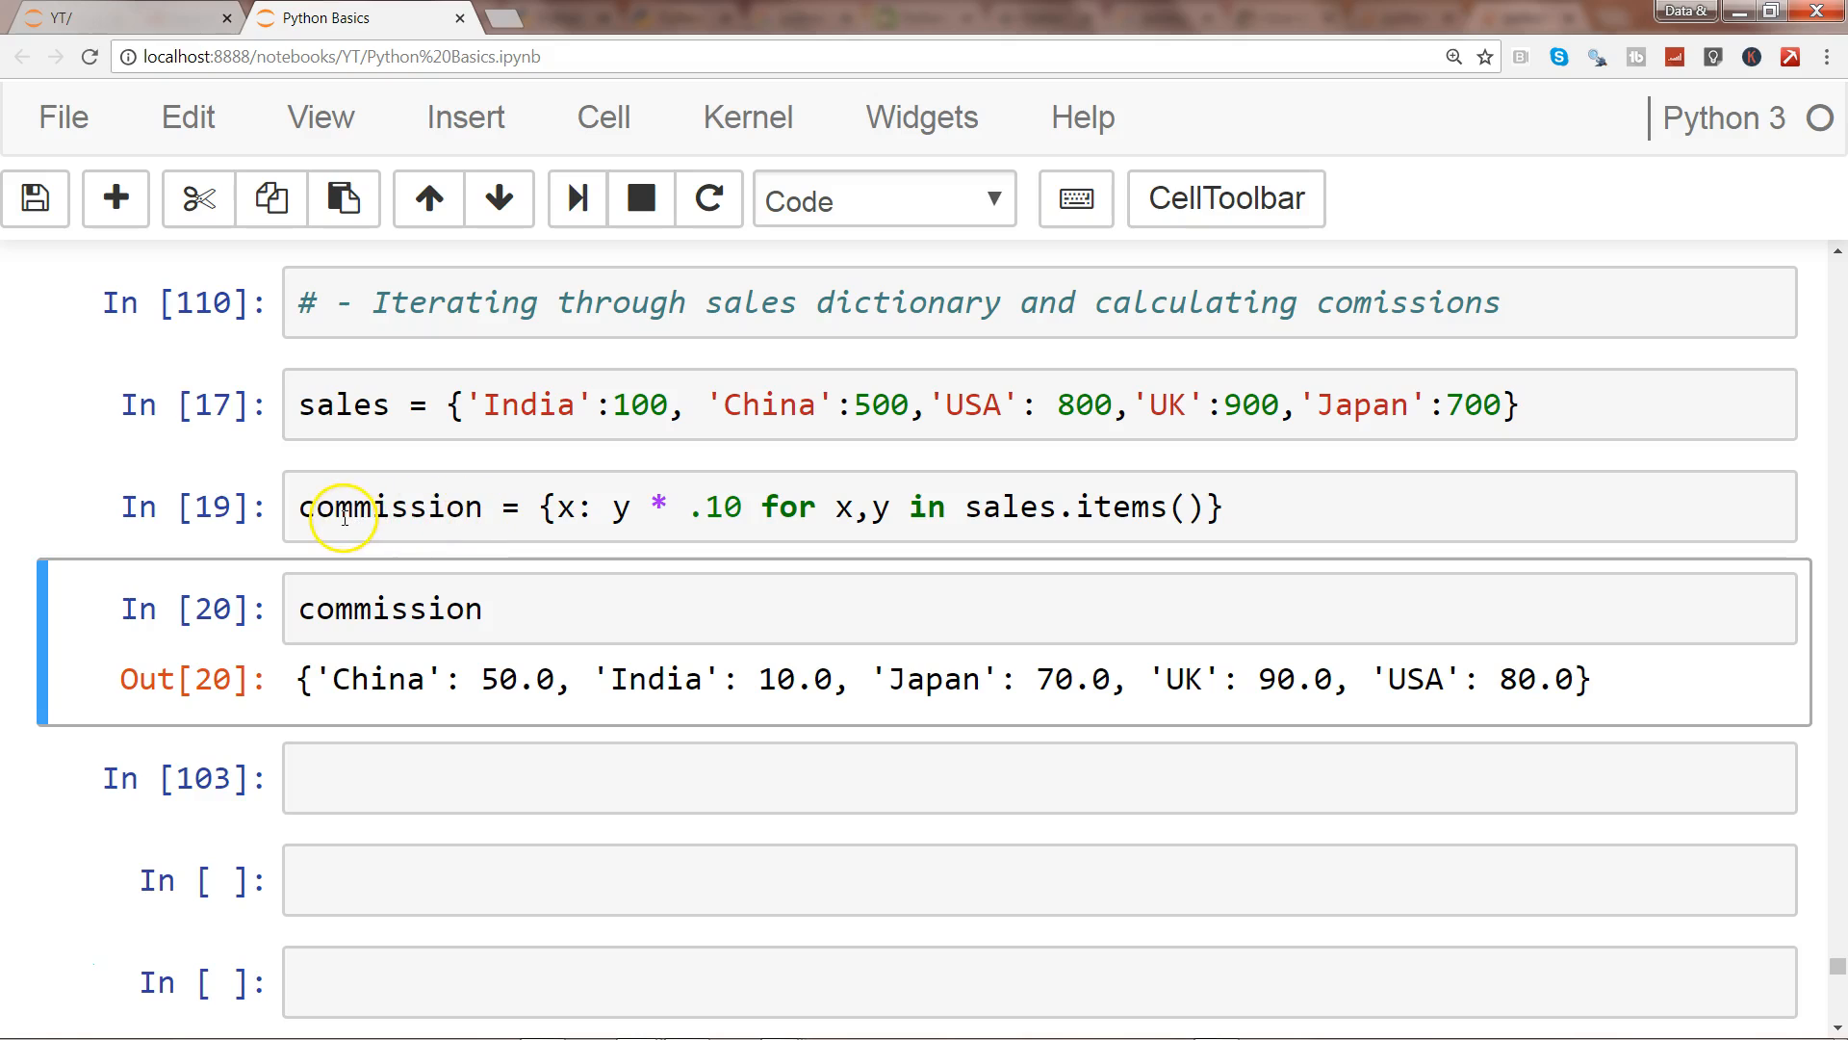
click(468, 507)
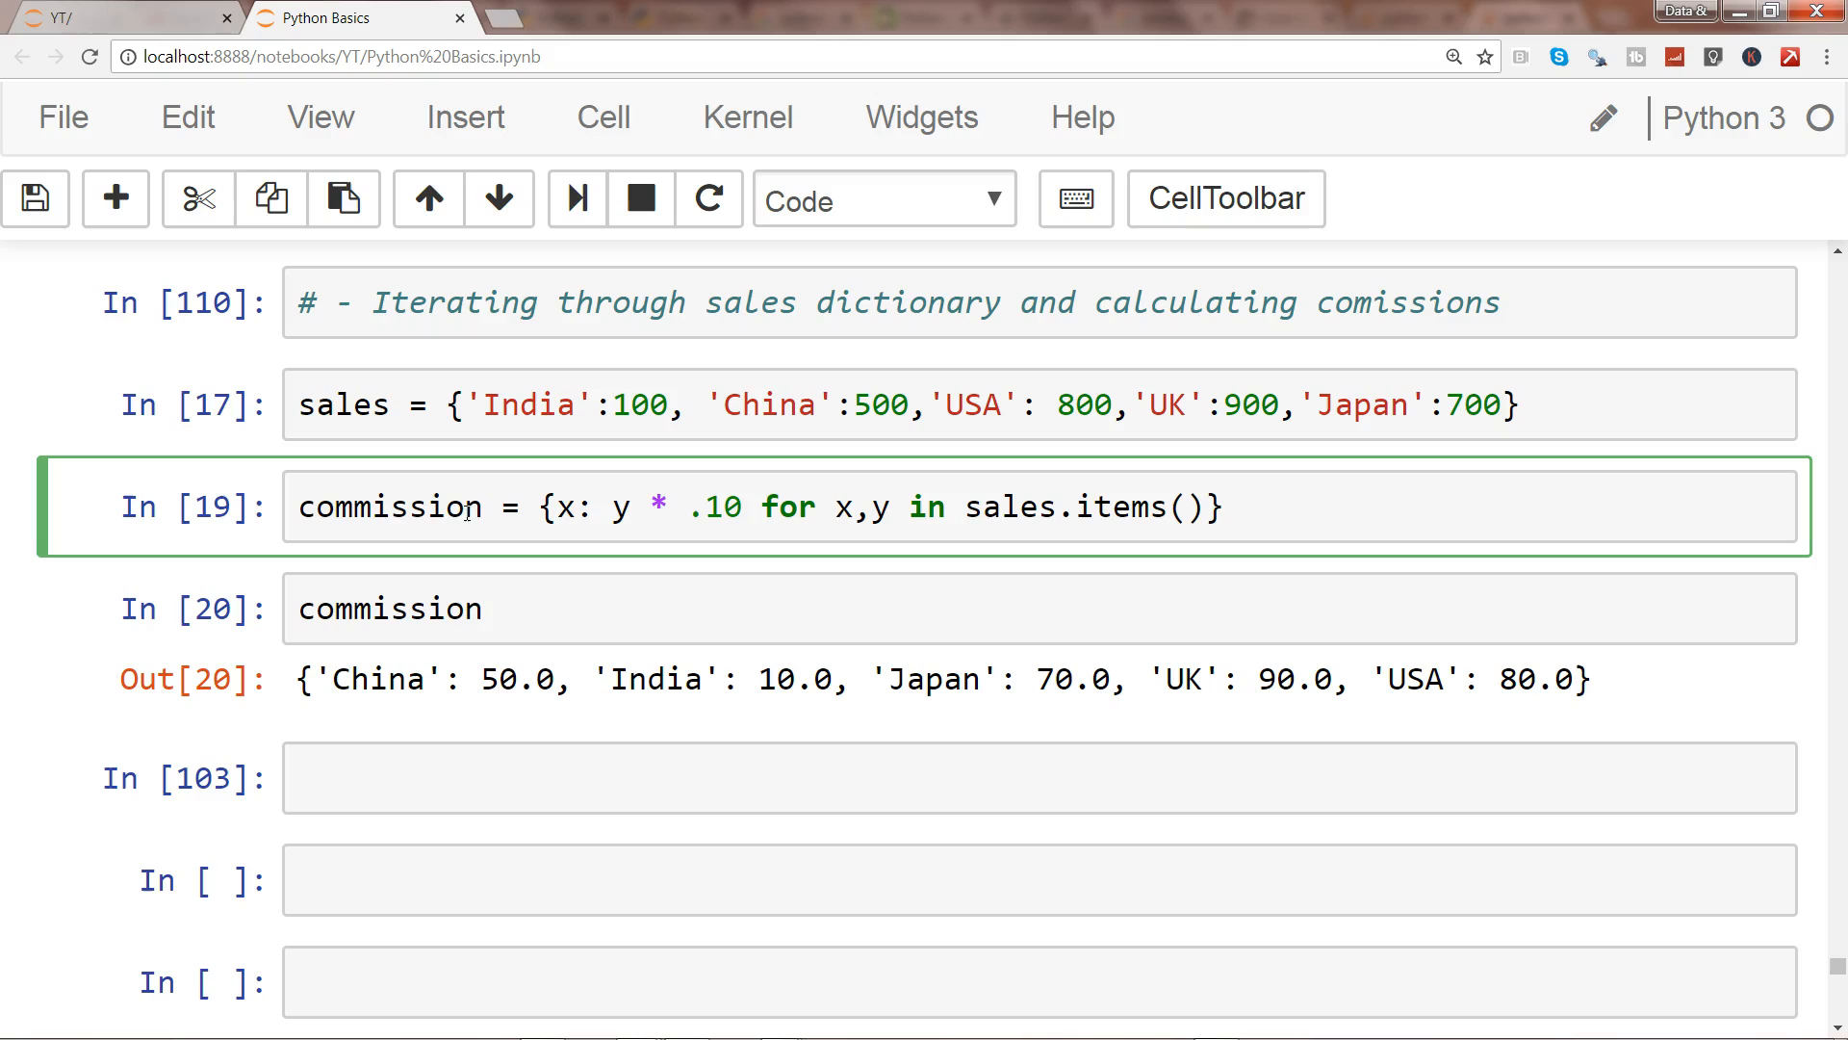
mouse_move(732, 516)
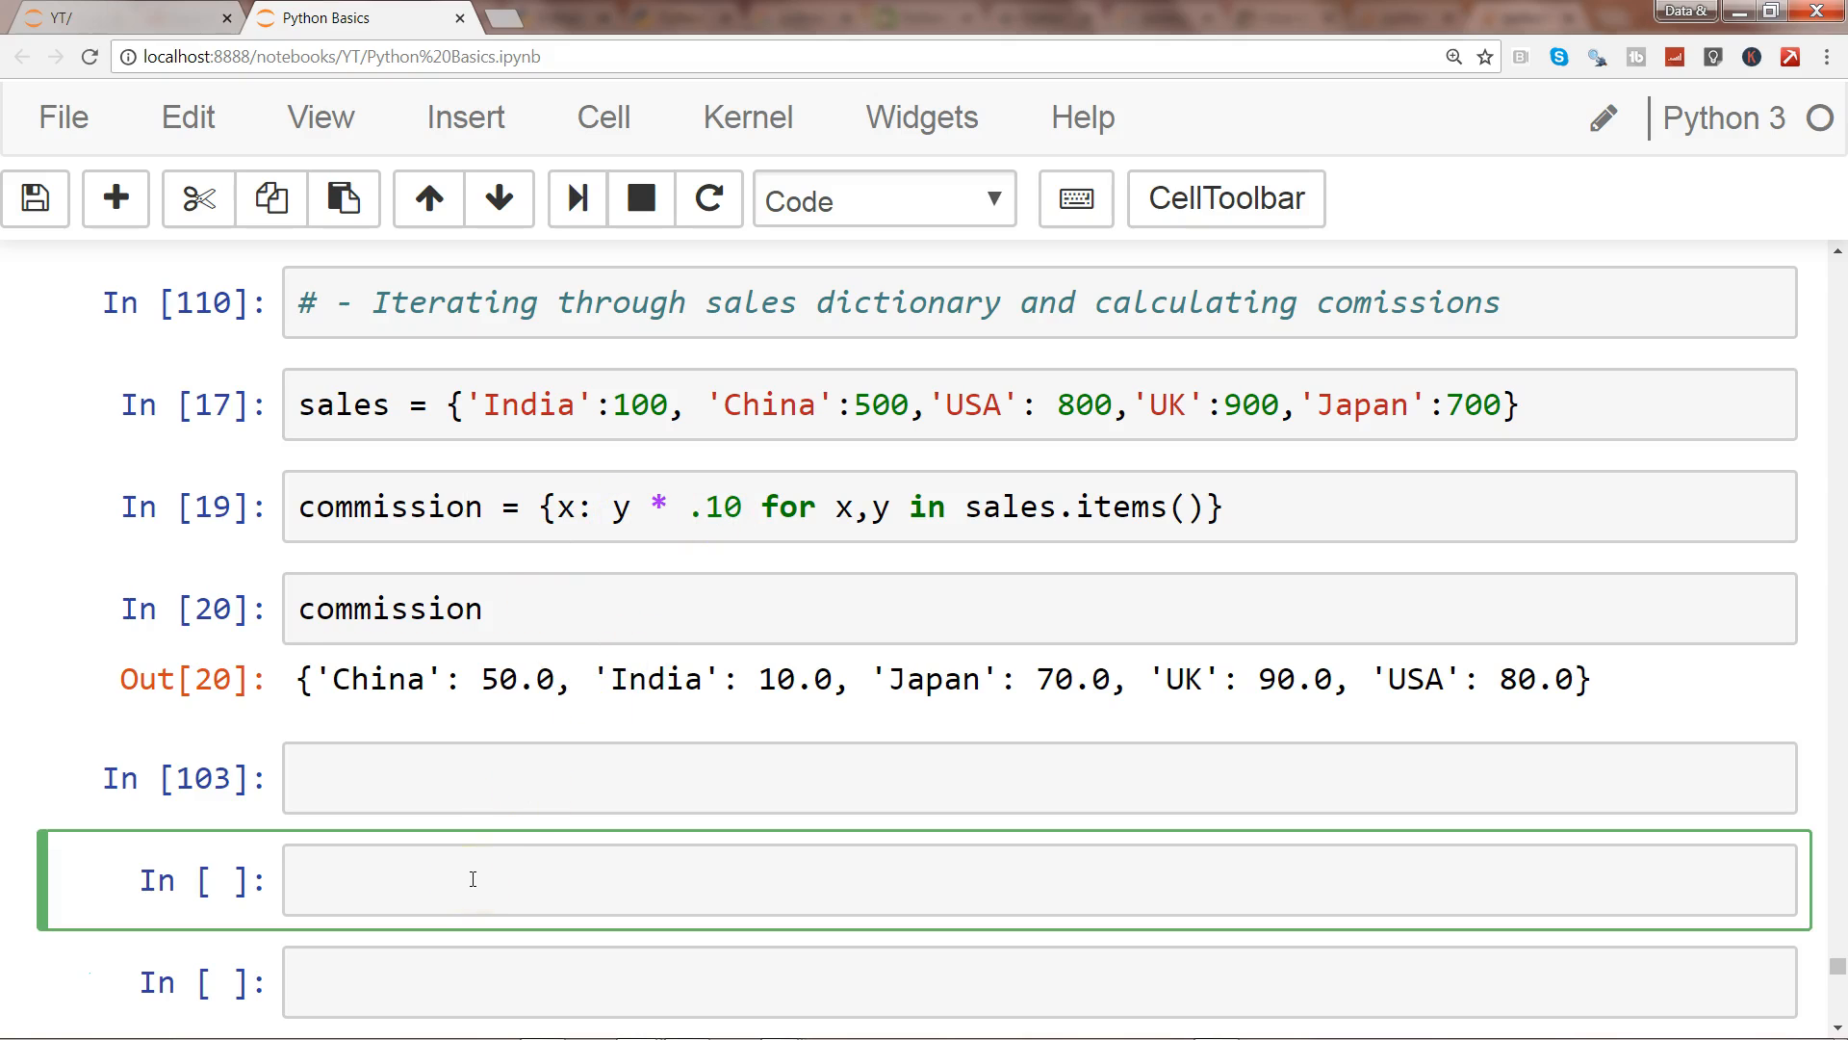
Enter the name tax_commision in a new exercise cell without running it.
text(tax)
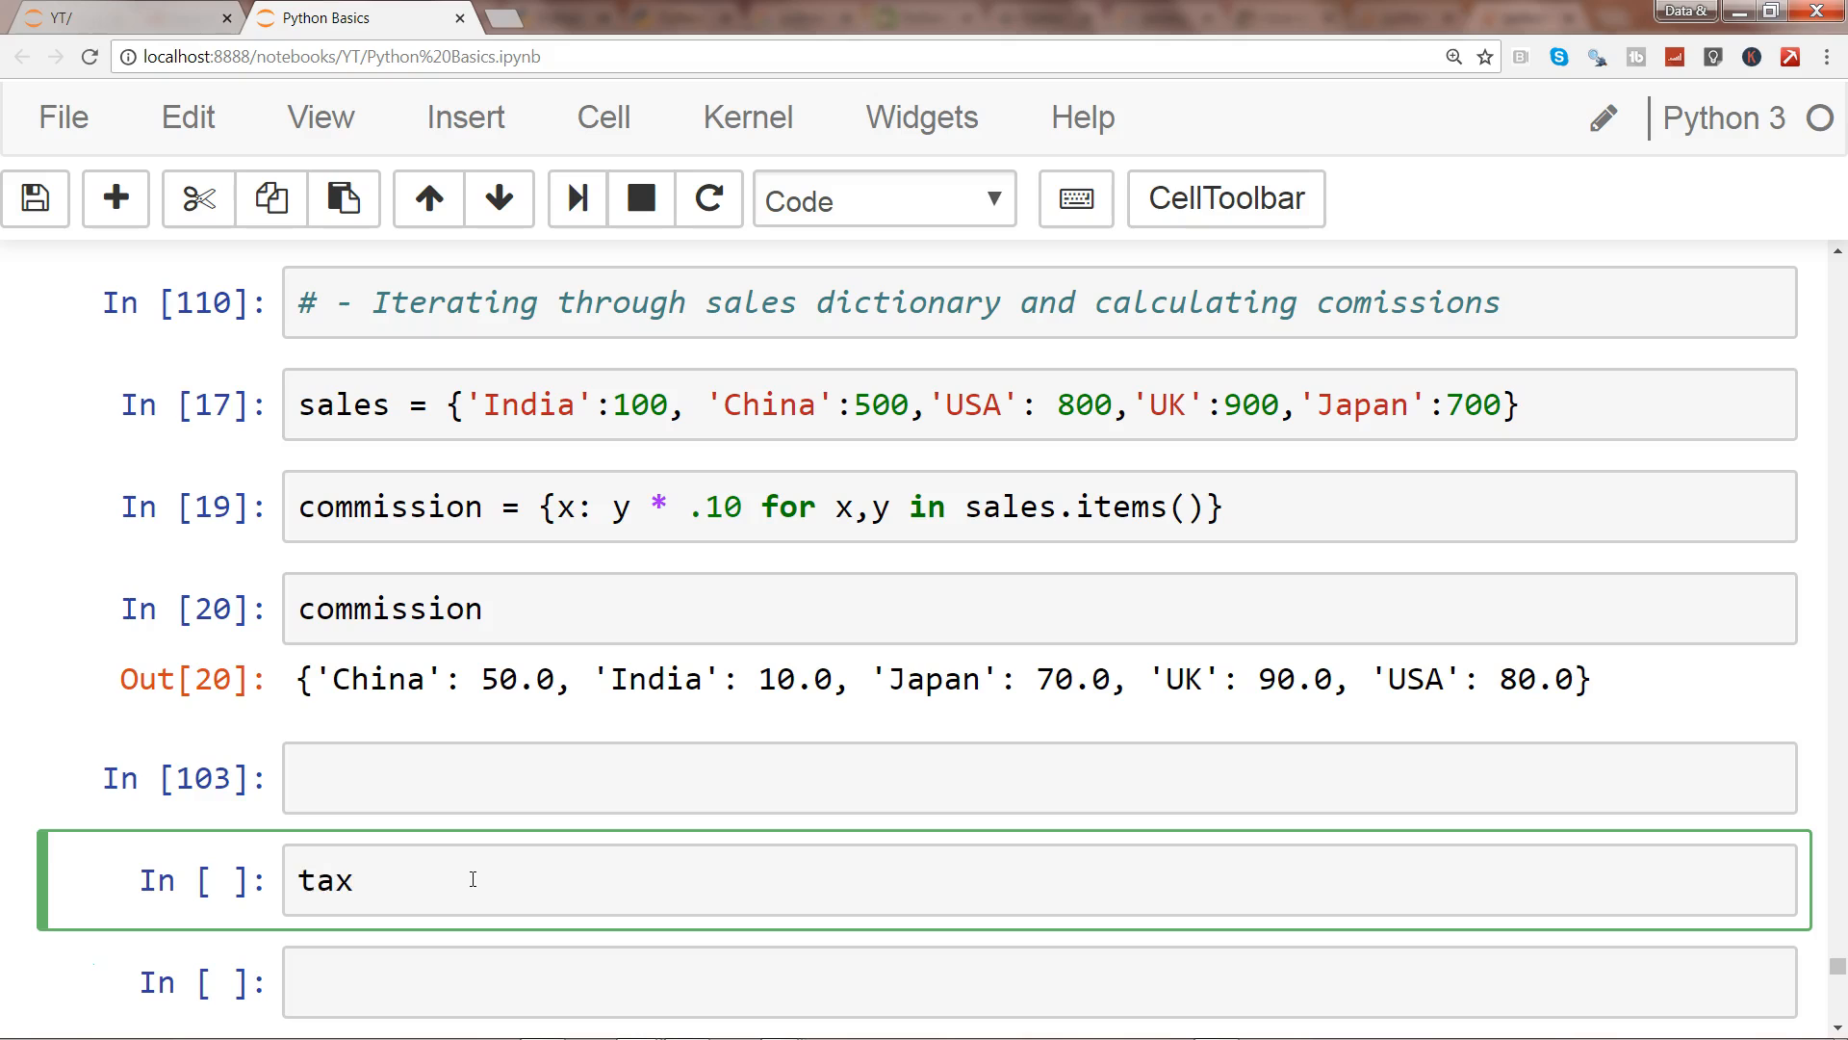
text(_commision)
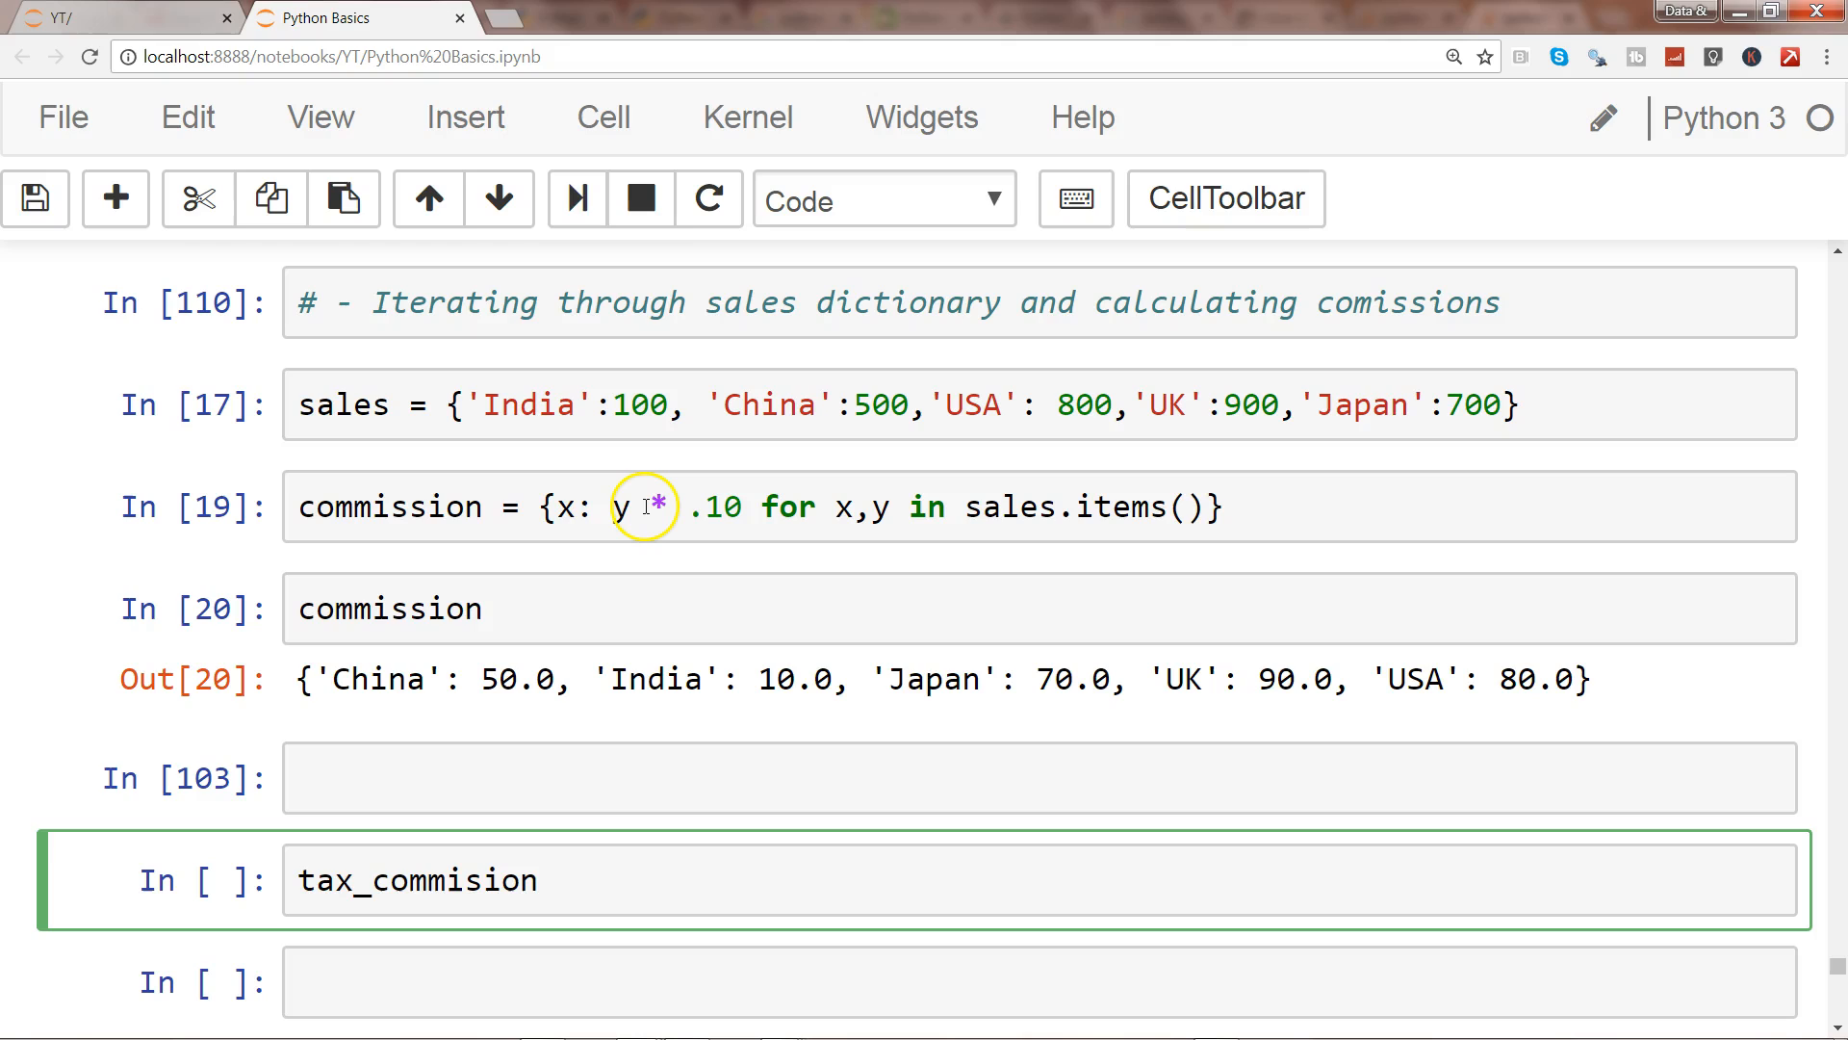
click(537, 879)
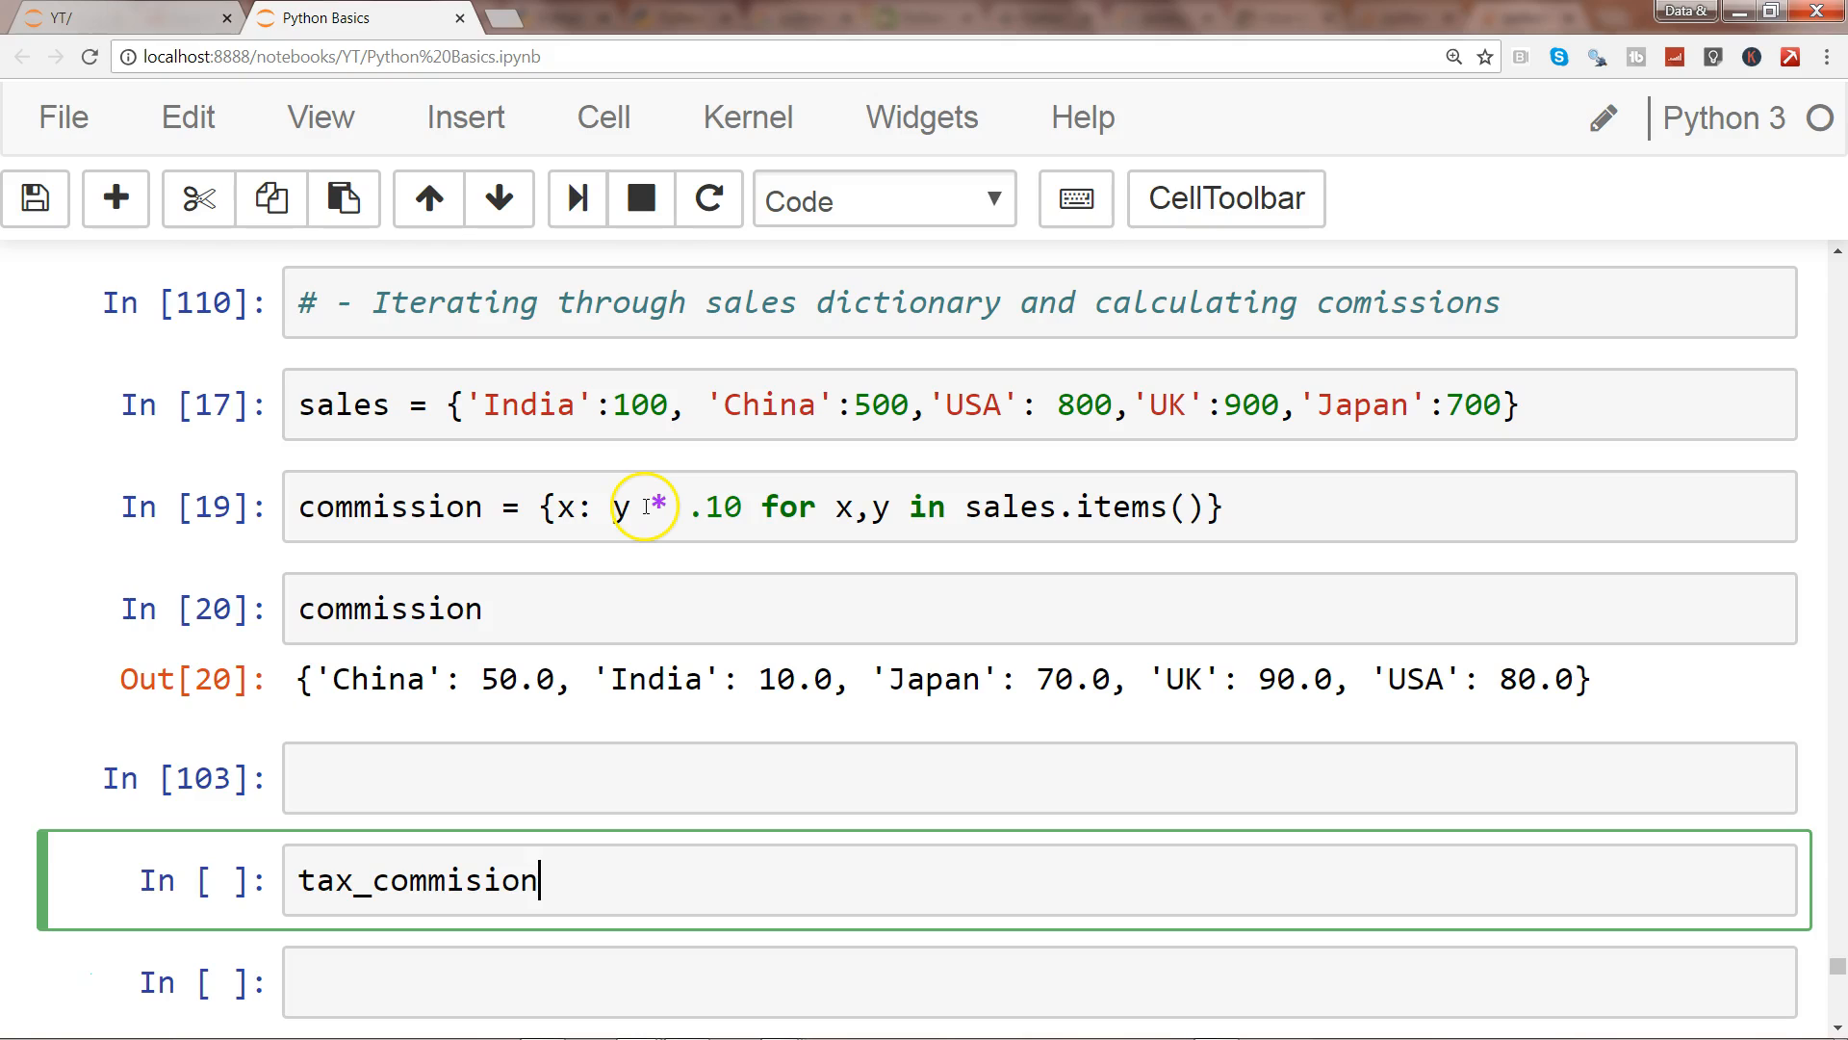